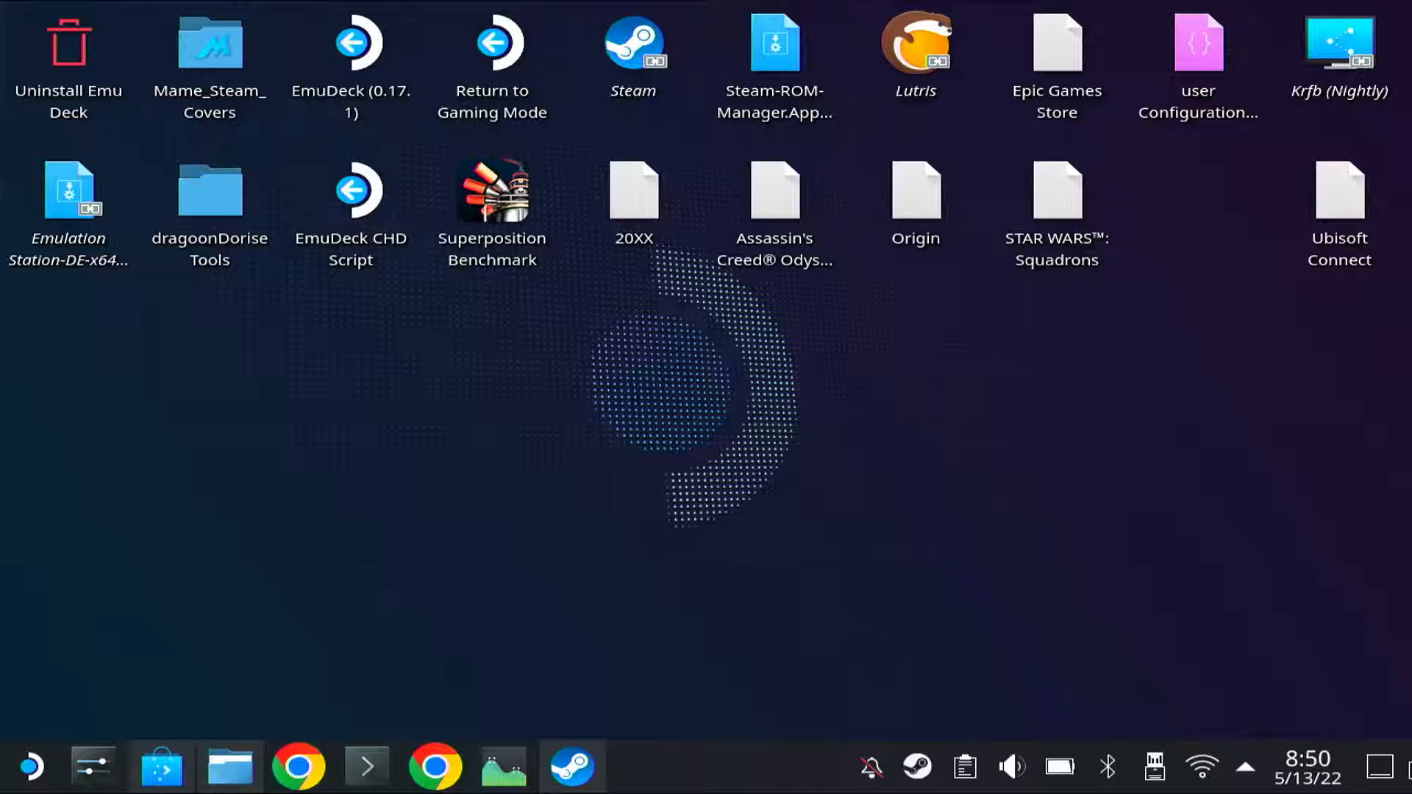
mouse_move(533, 376)
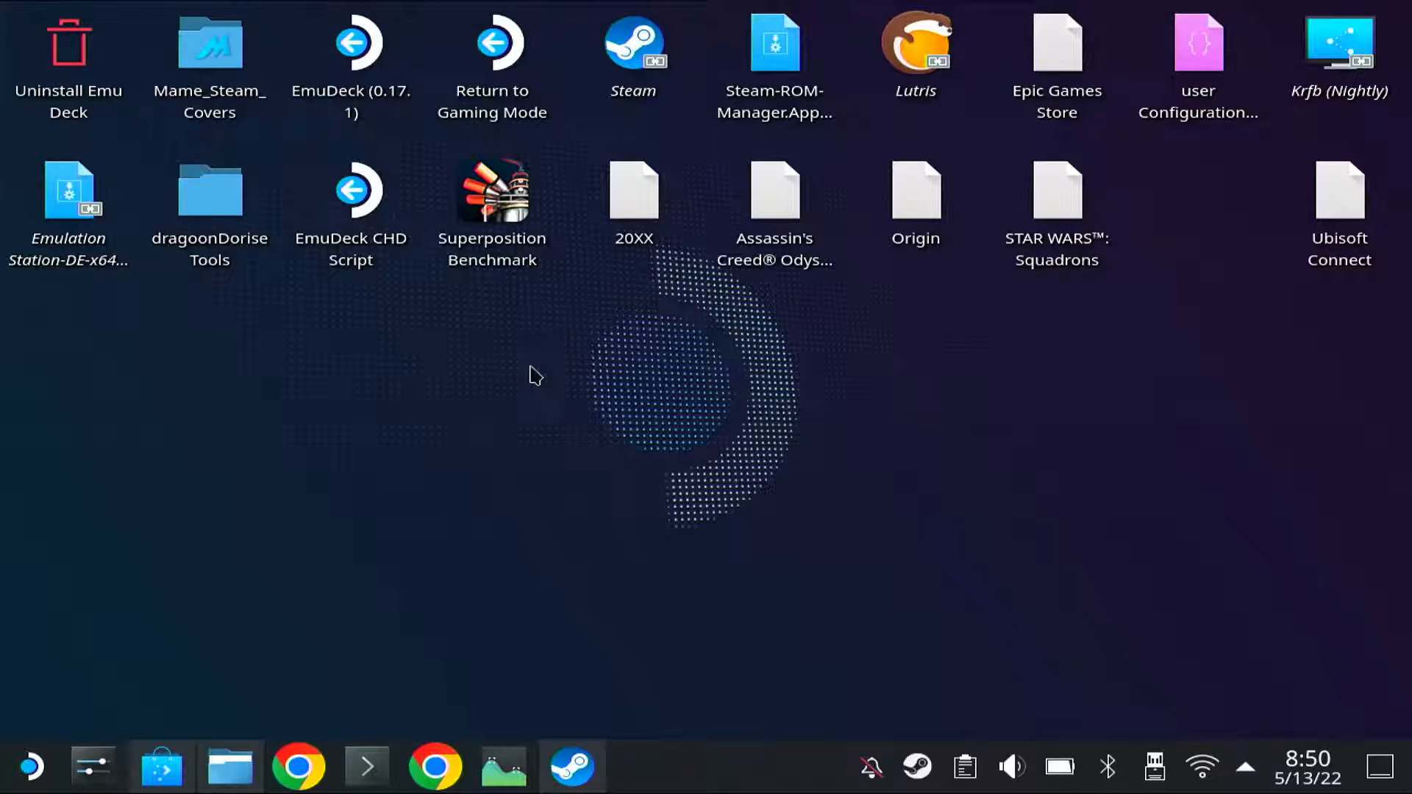
mouse_move(505, 441)
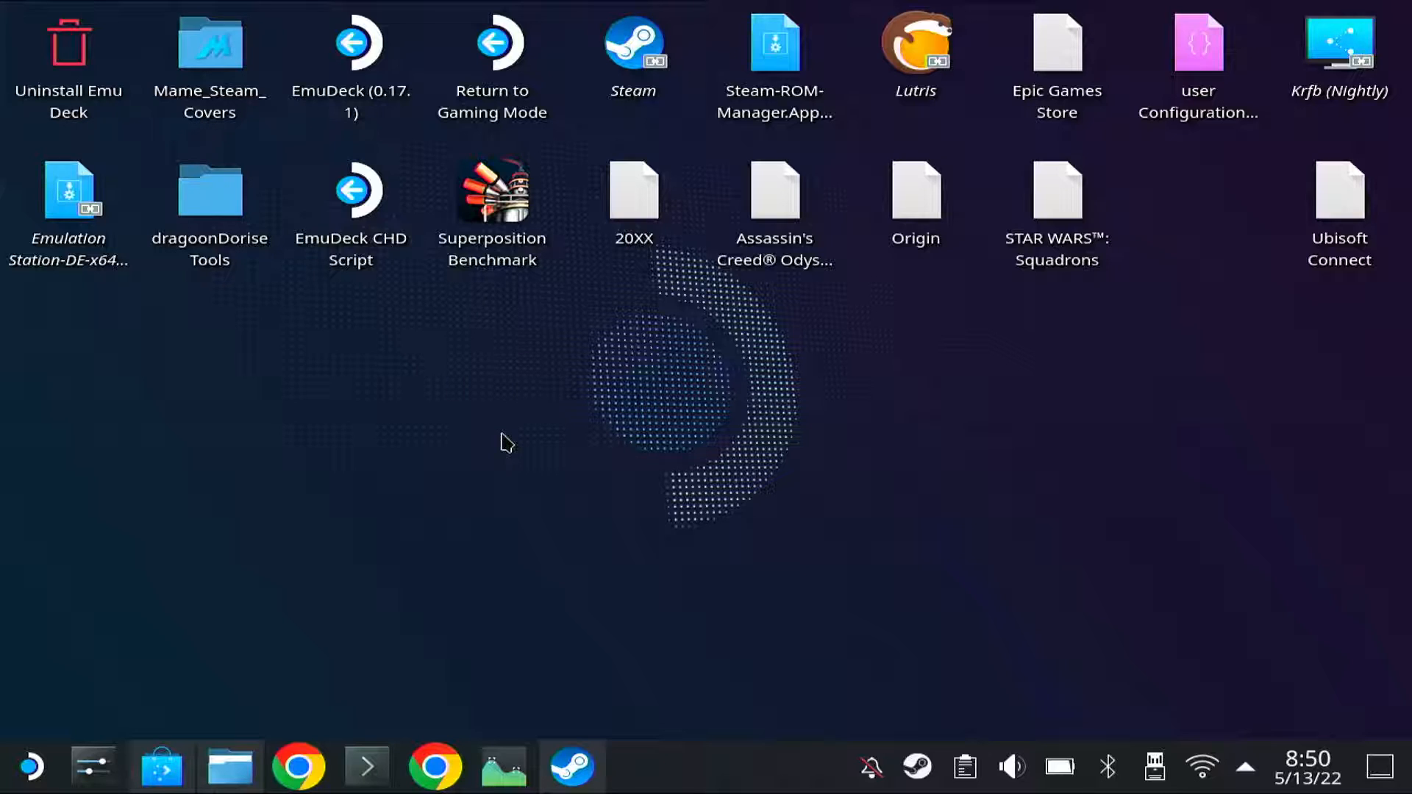
mouse_move(545, 9)
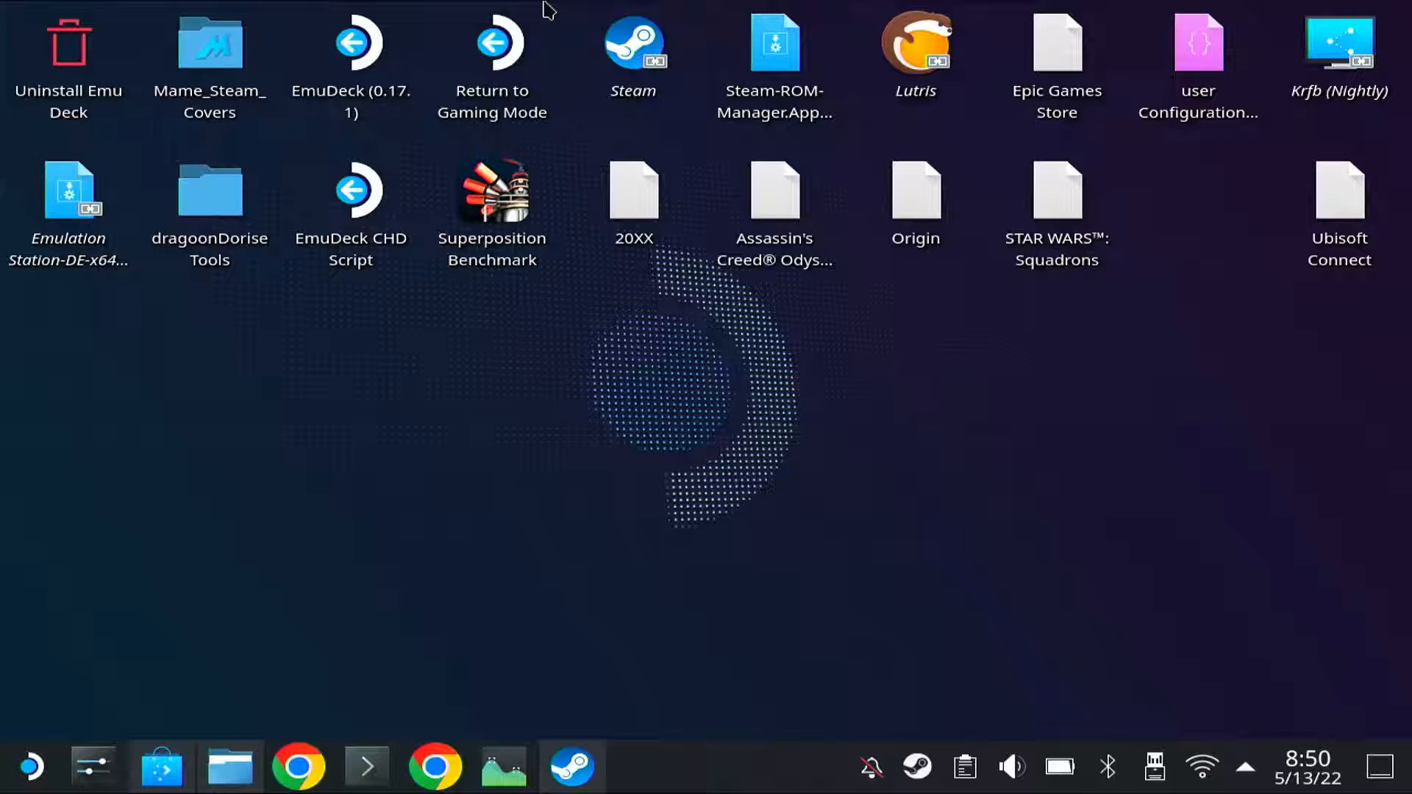
mouse_move(406, 559)
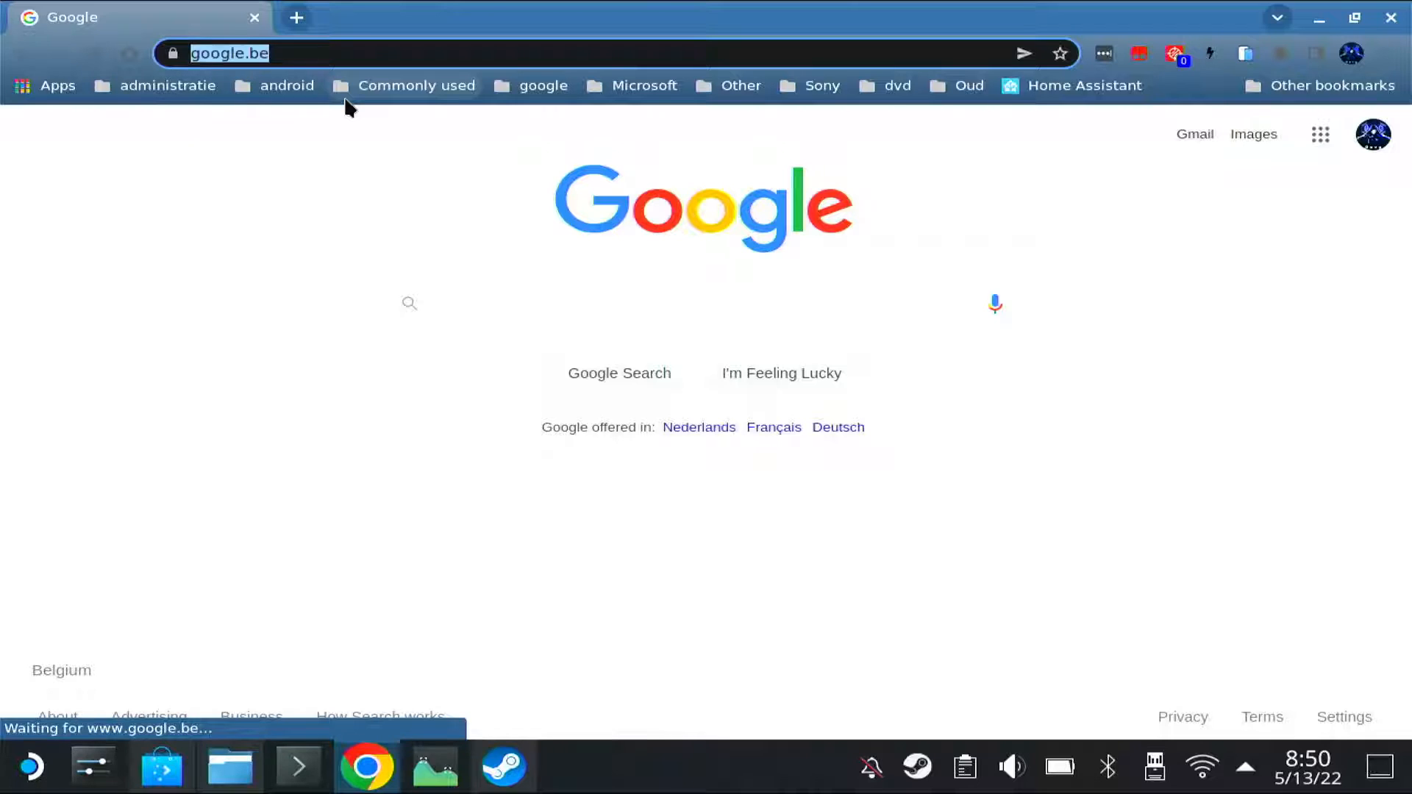
Search for 'znax github' and open the Znax project's GitHub repository
type("www>")
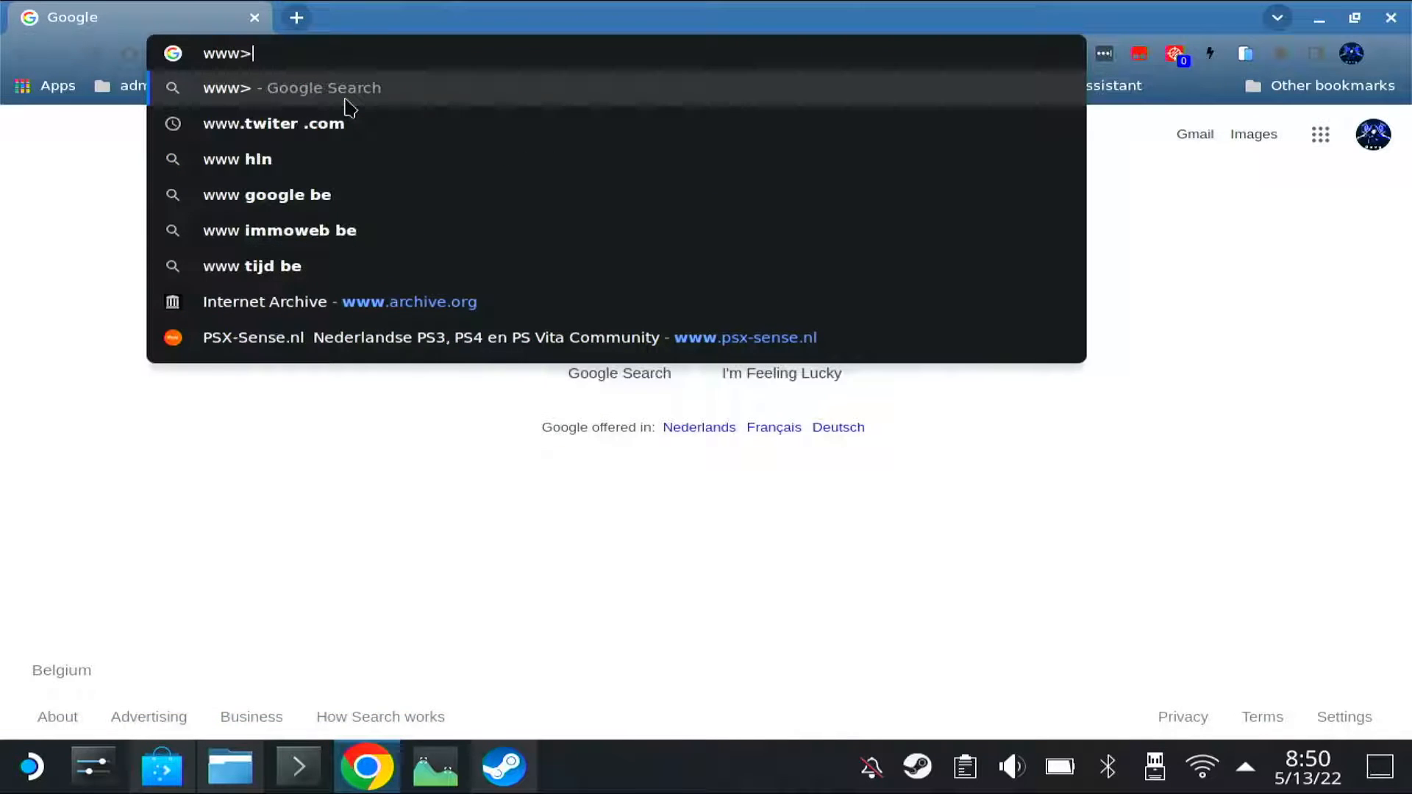
key("Backspace")
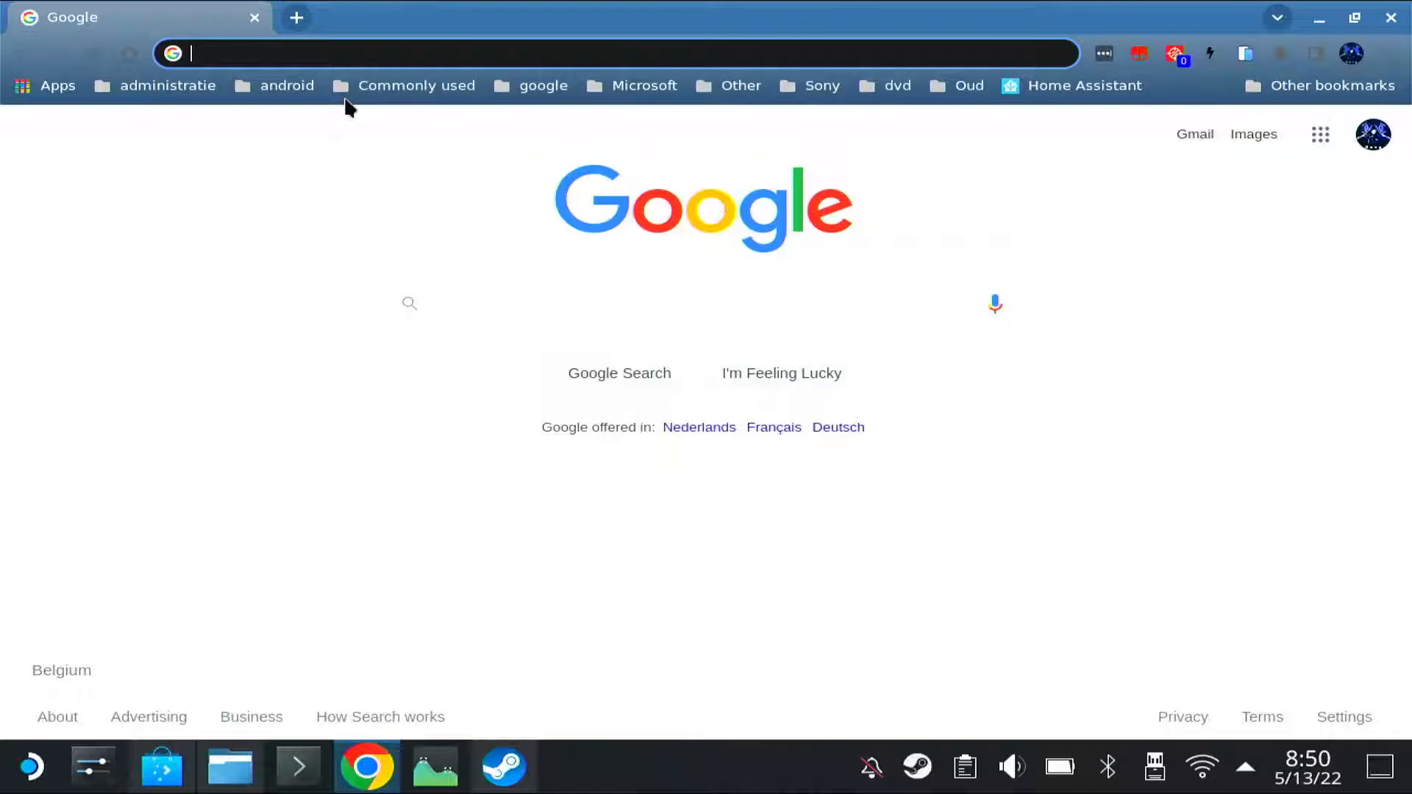
type("znax g")
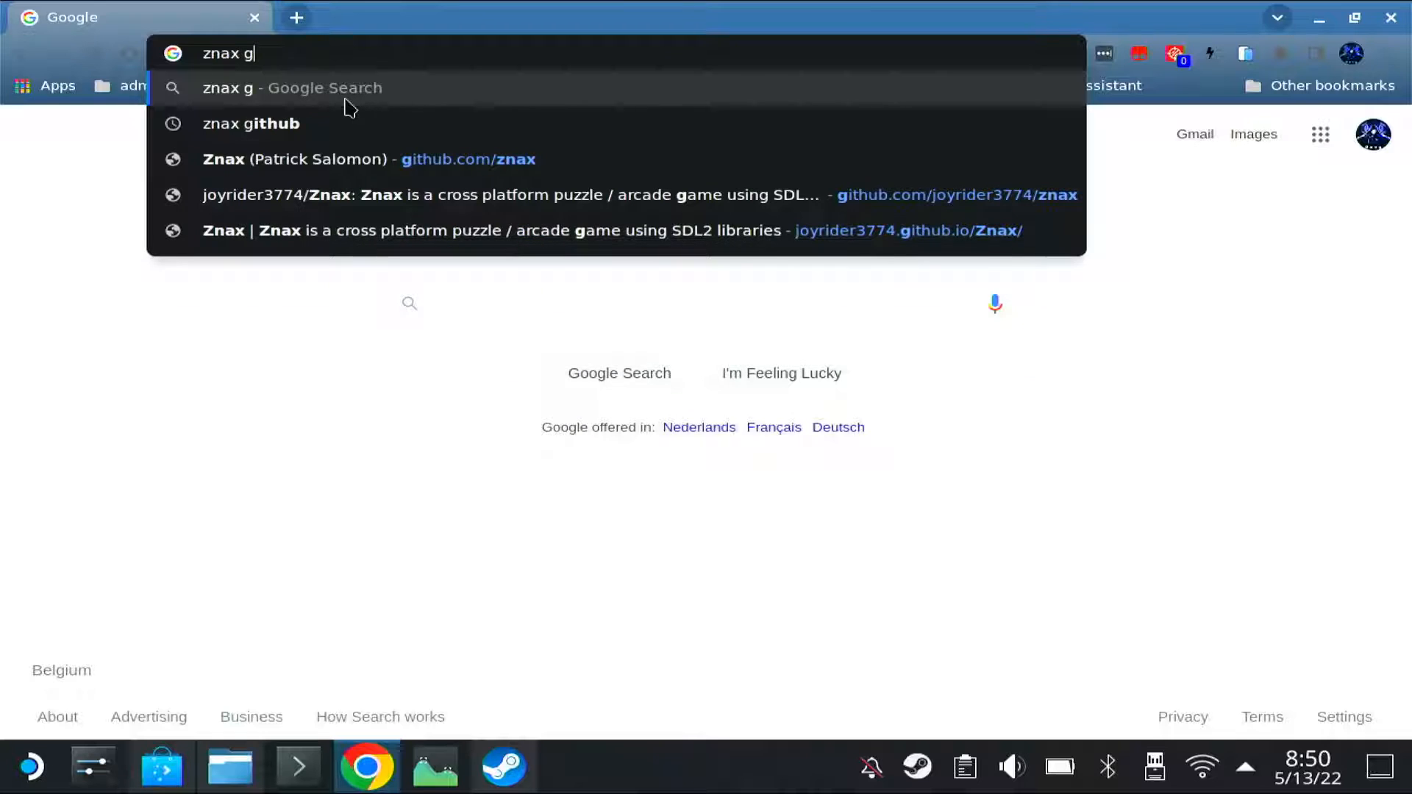
left_click(252, 123)
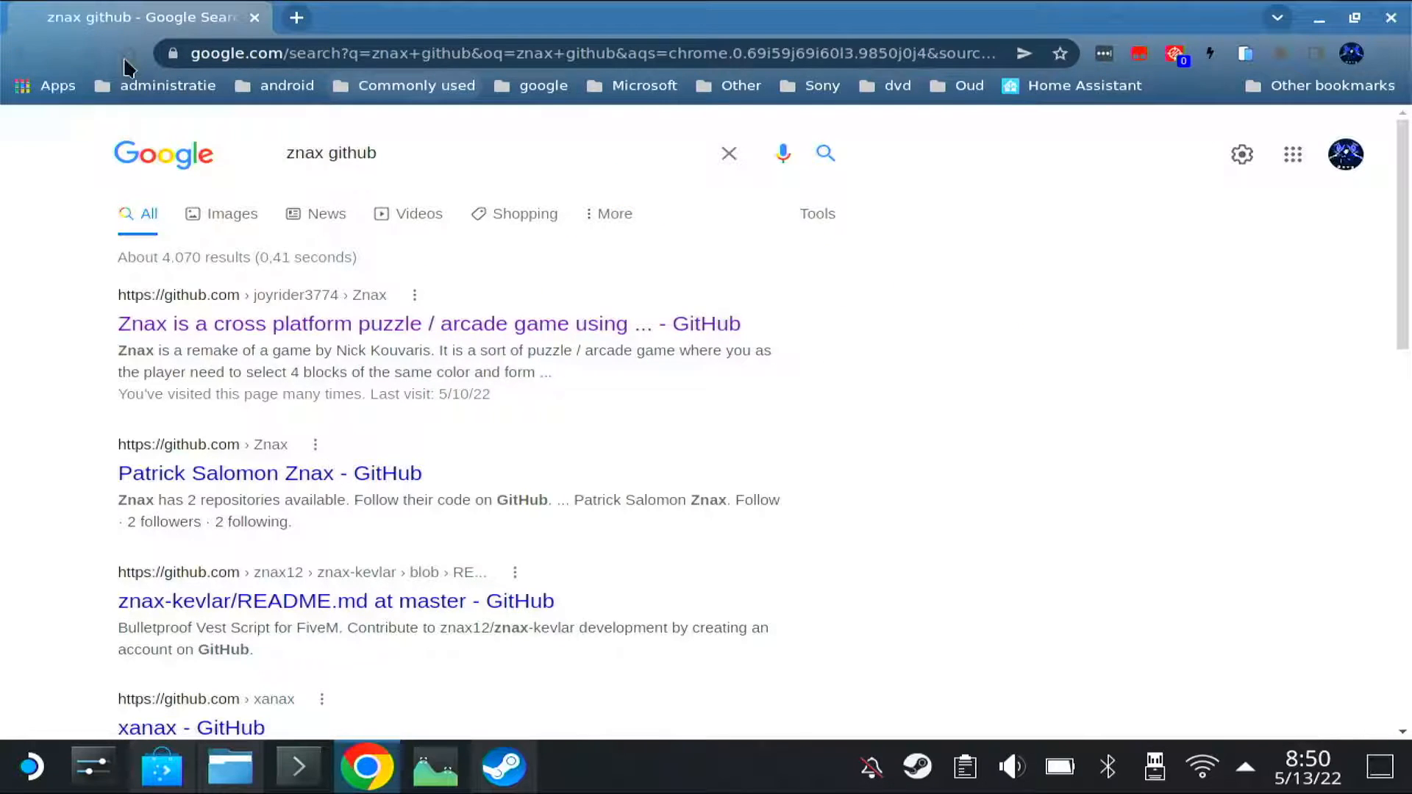
left_click(429, 323)
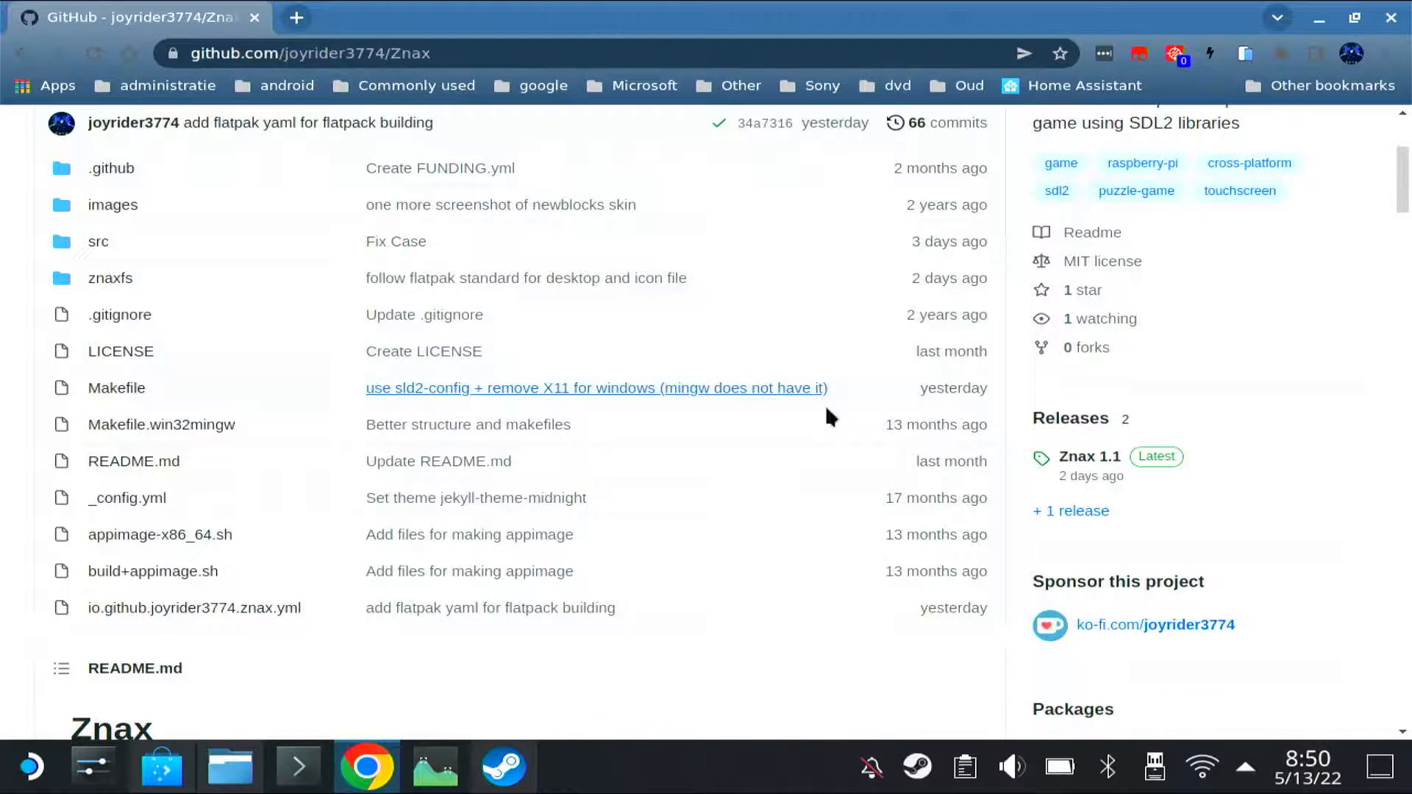
Download the Znax 1.1 Linux x86_64 AppImage from the Releases page
left_click(1087, 457)
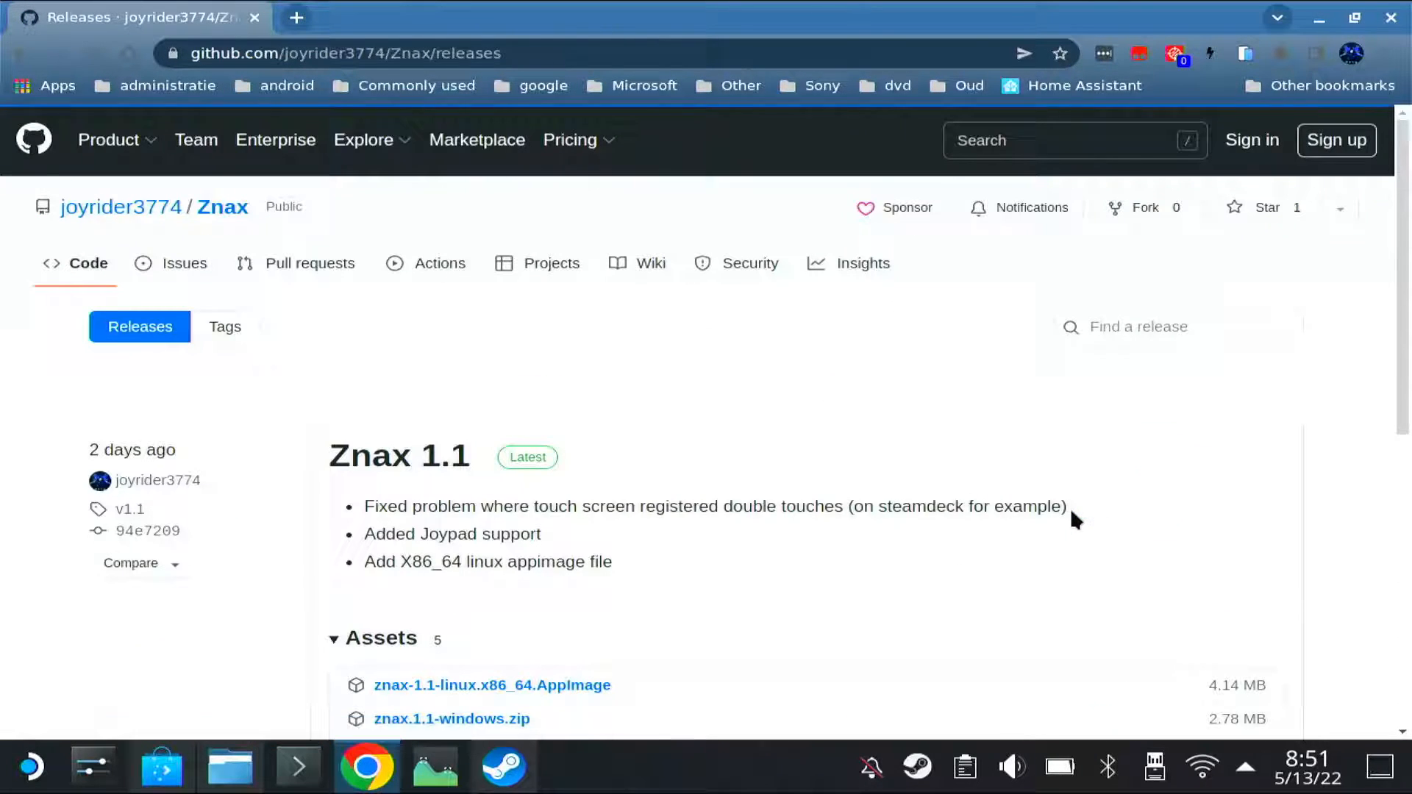
scroll("down", 3)
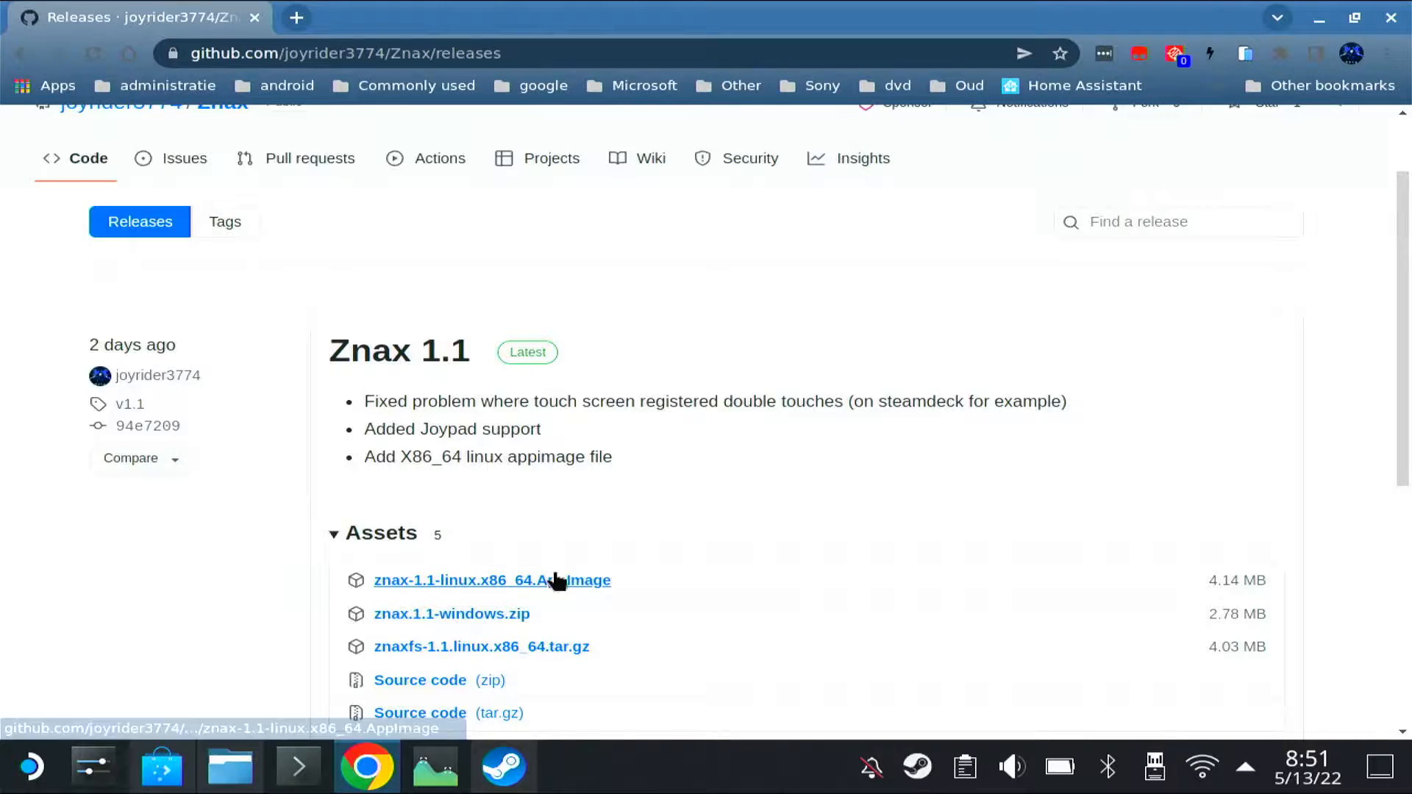
left_click(491, 580)
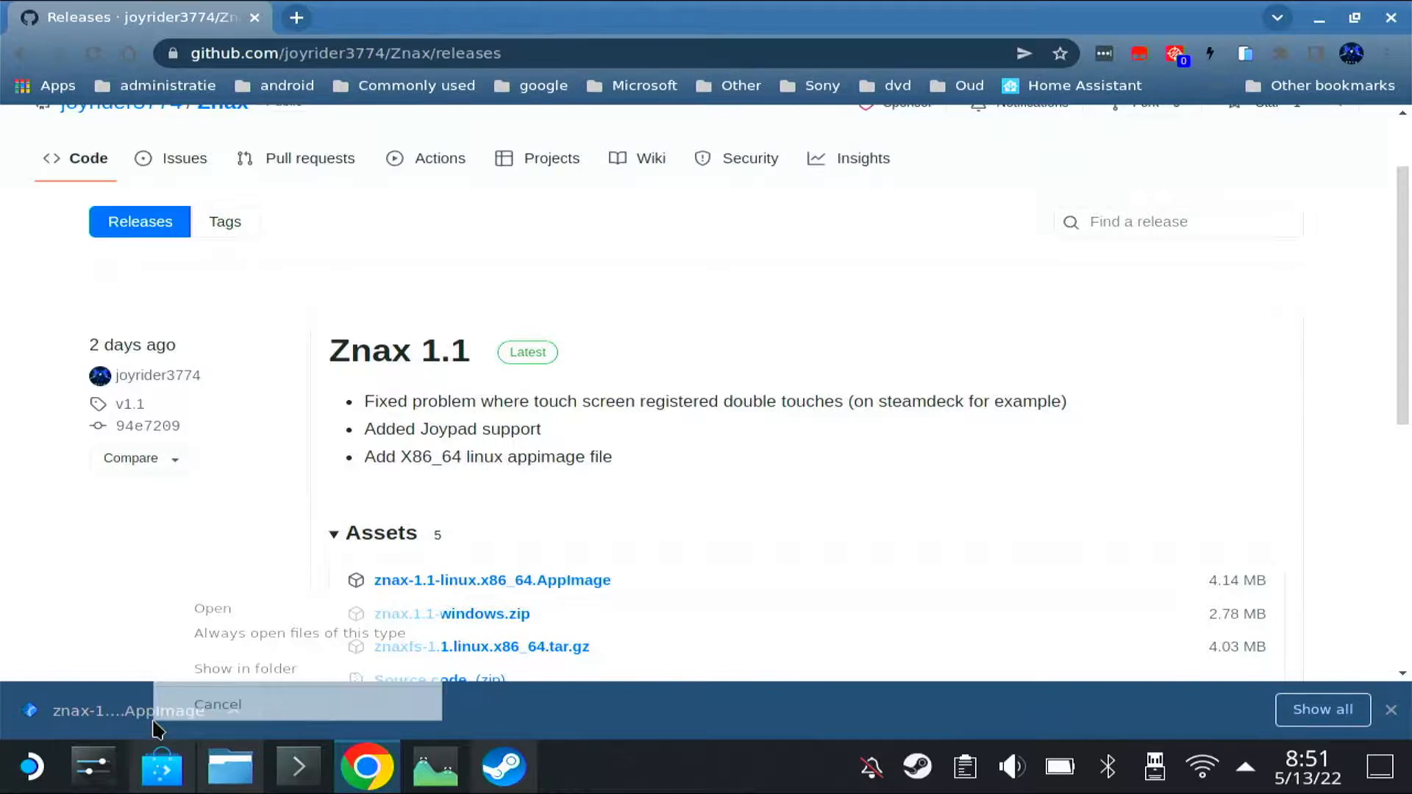
Copy the downloaded Znax AppImage into the AppImages folder in Home
left_click(245, 668)
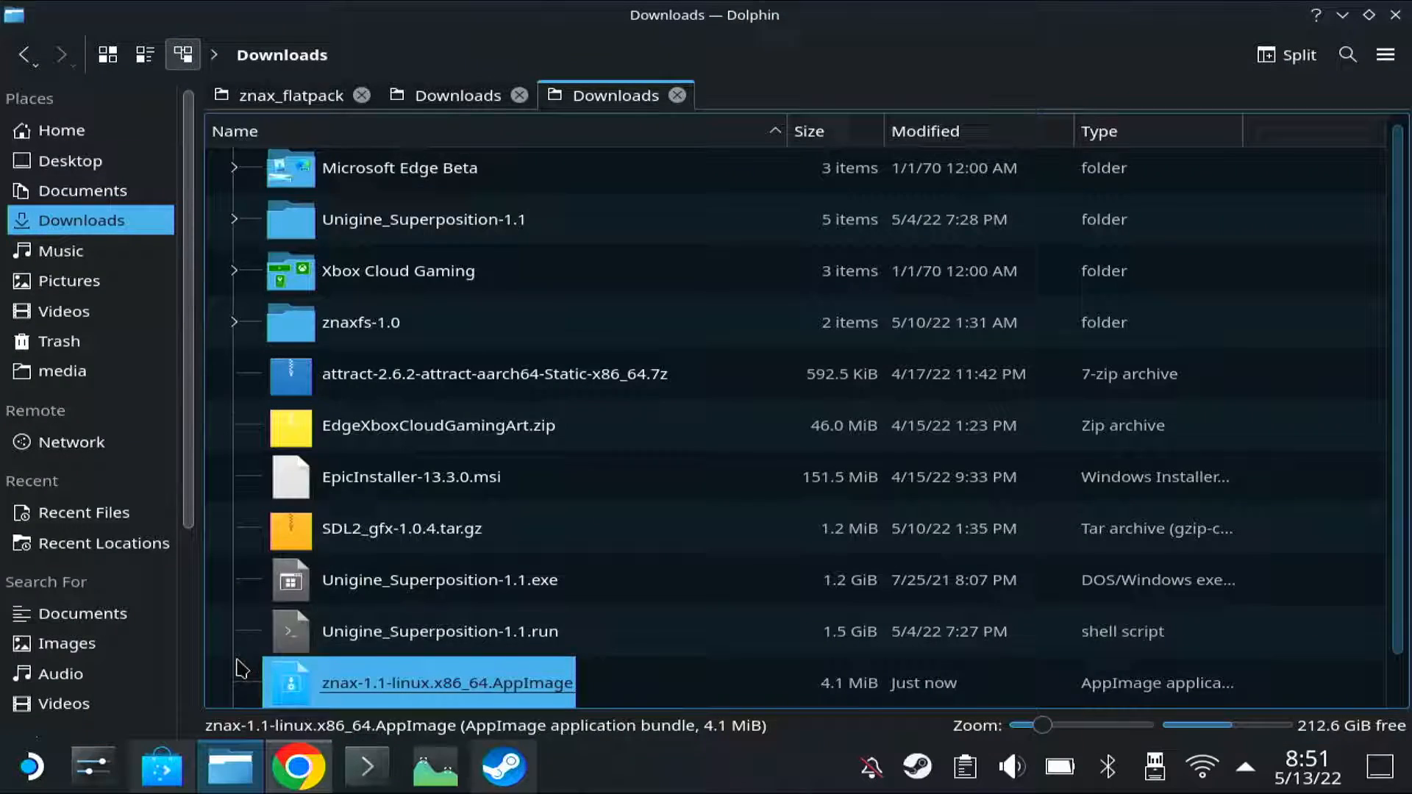
right_click(446, 683)
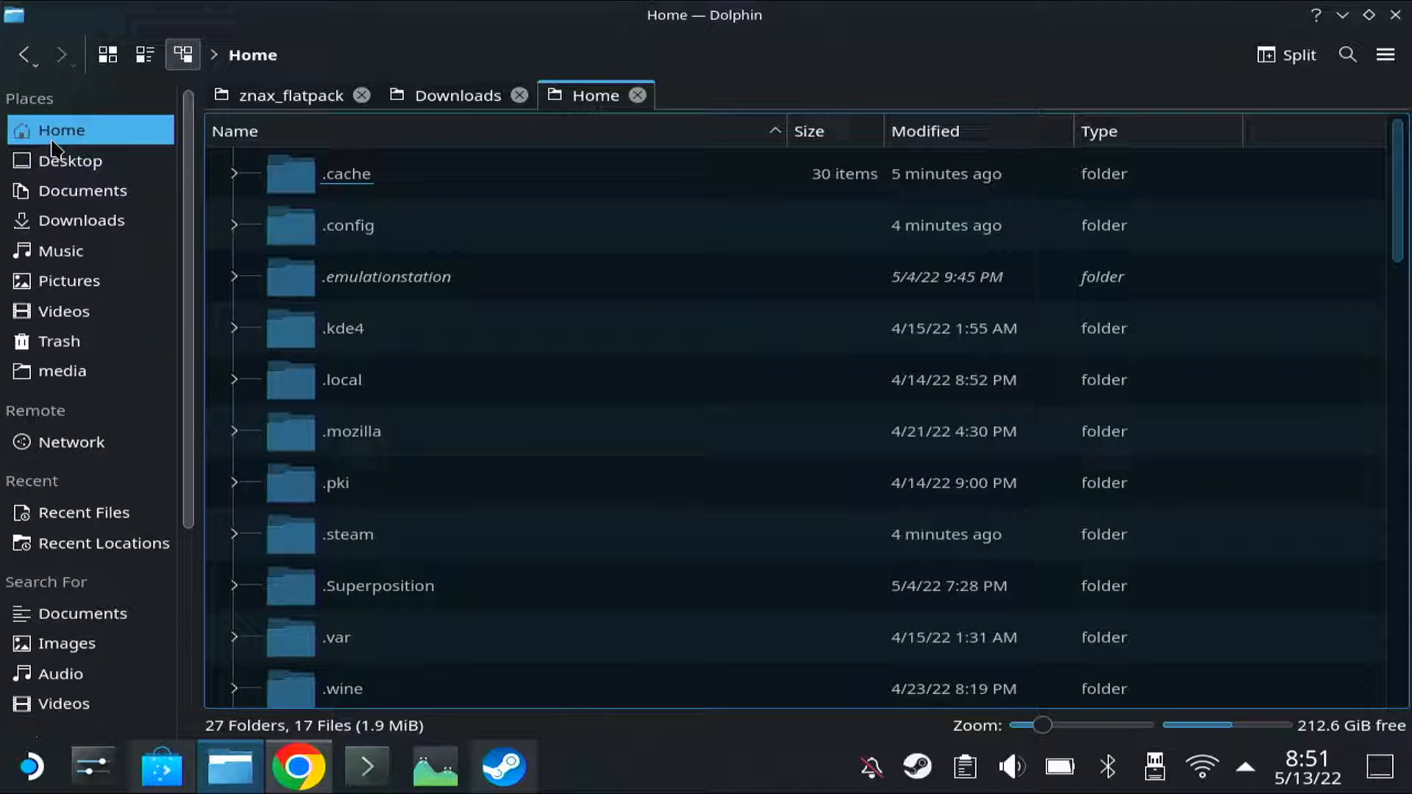
scroll("down", 3)
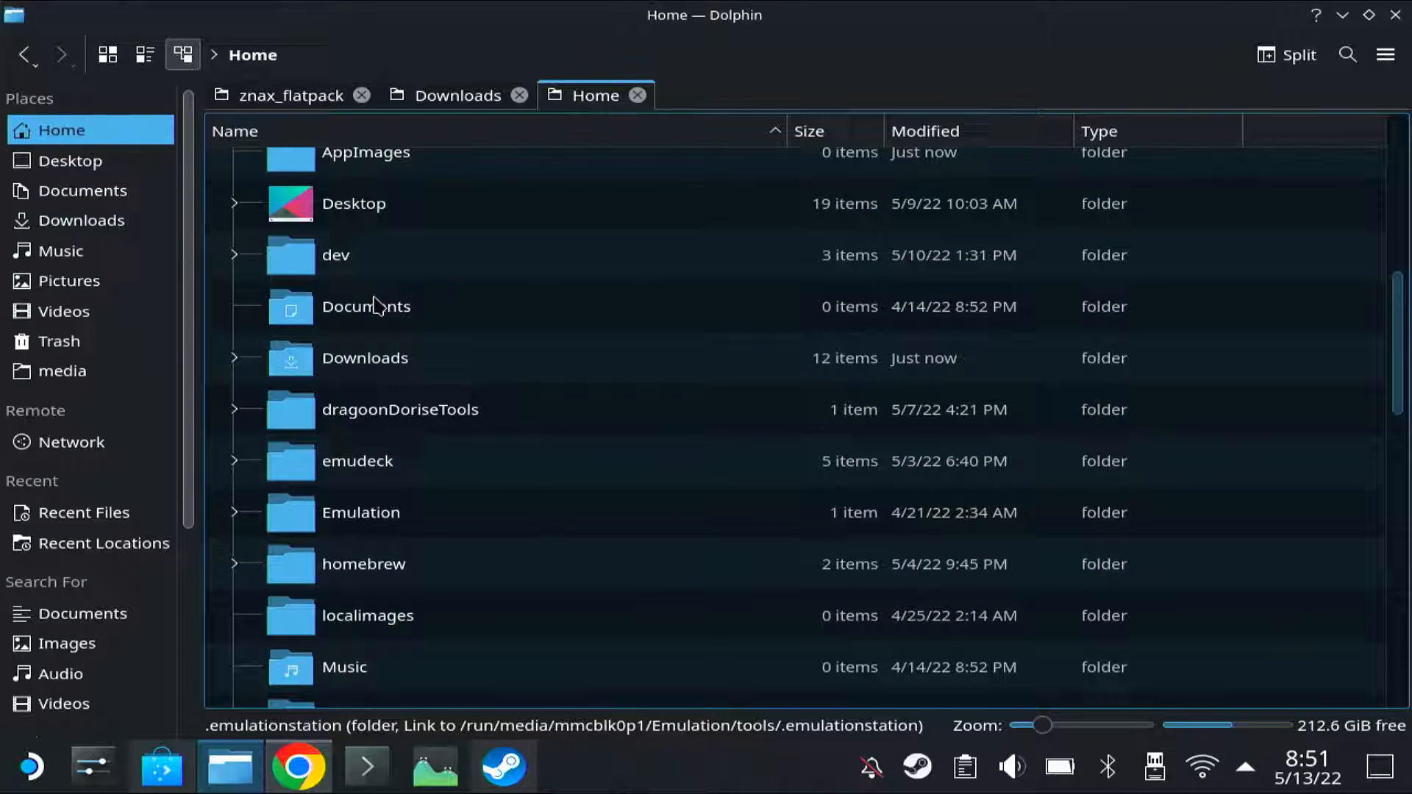
scroll("down", 3)
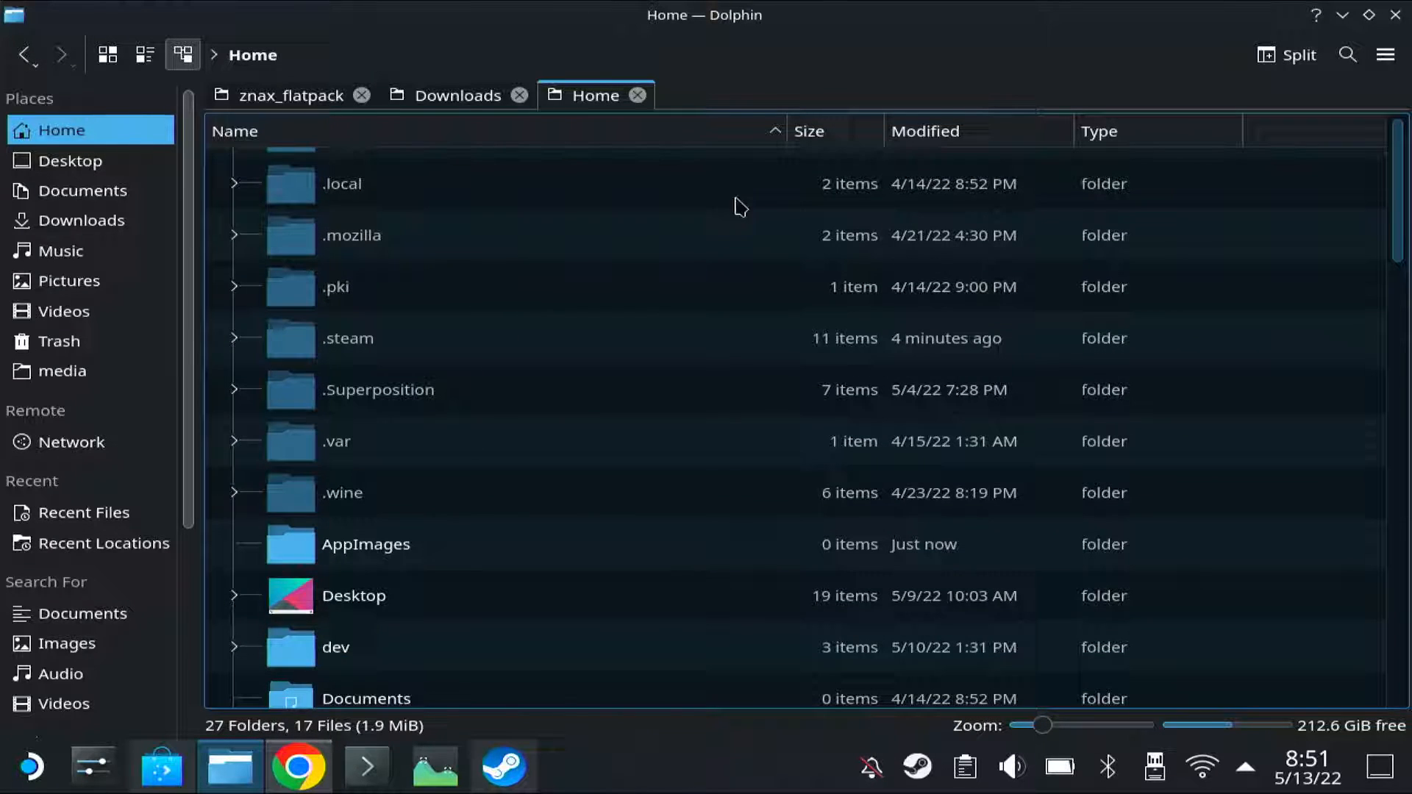
left_click(365, 544)
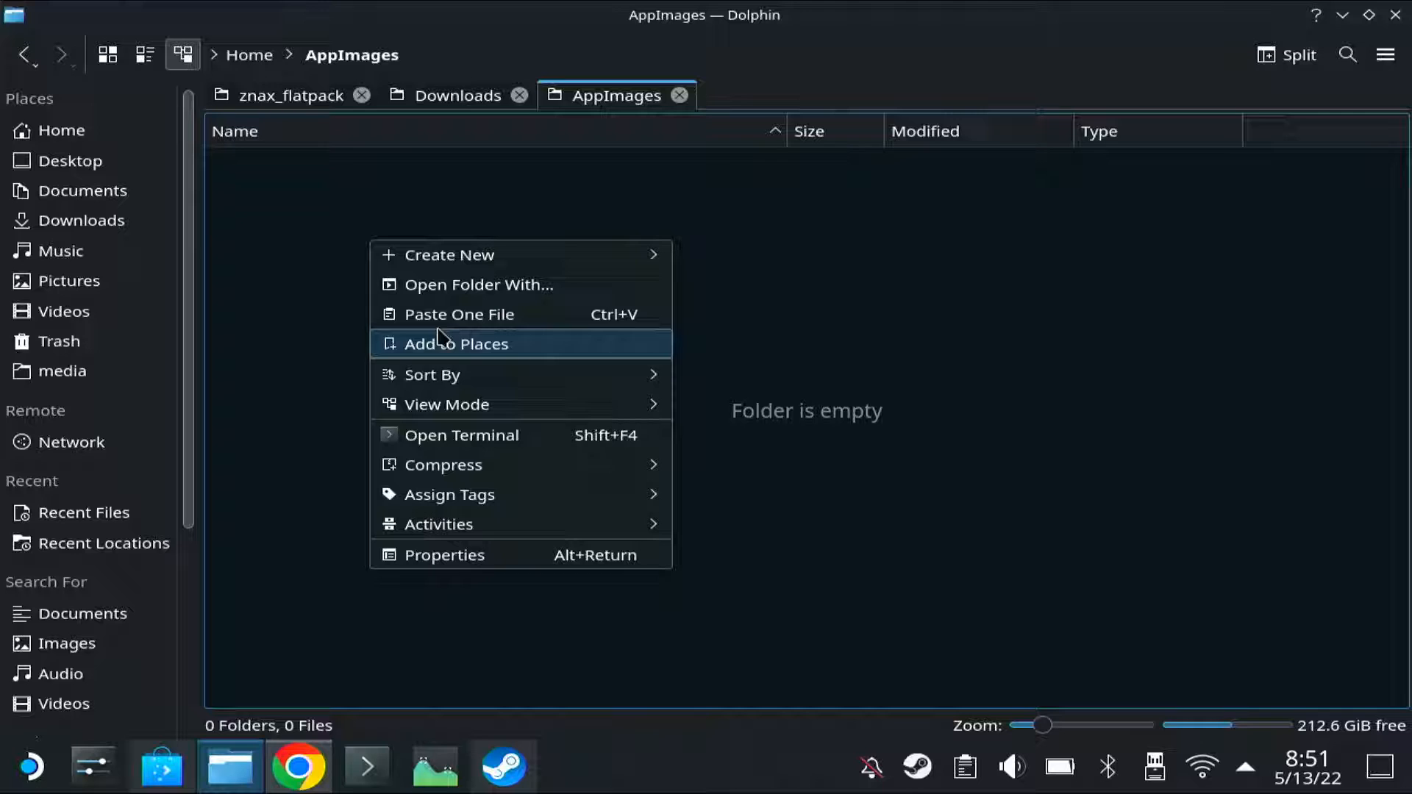
left_click(459, 314)
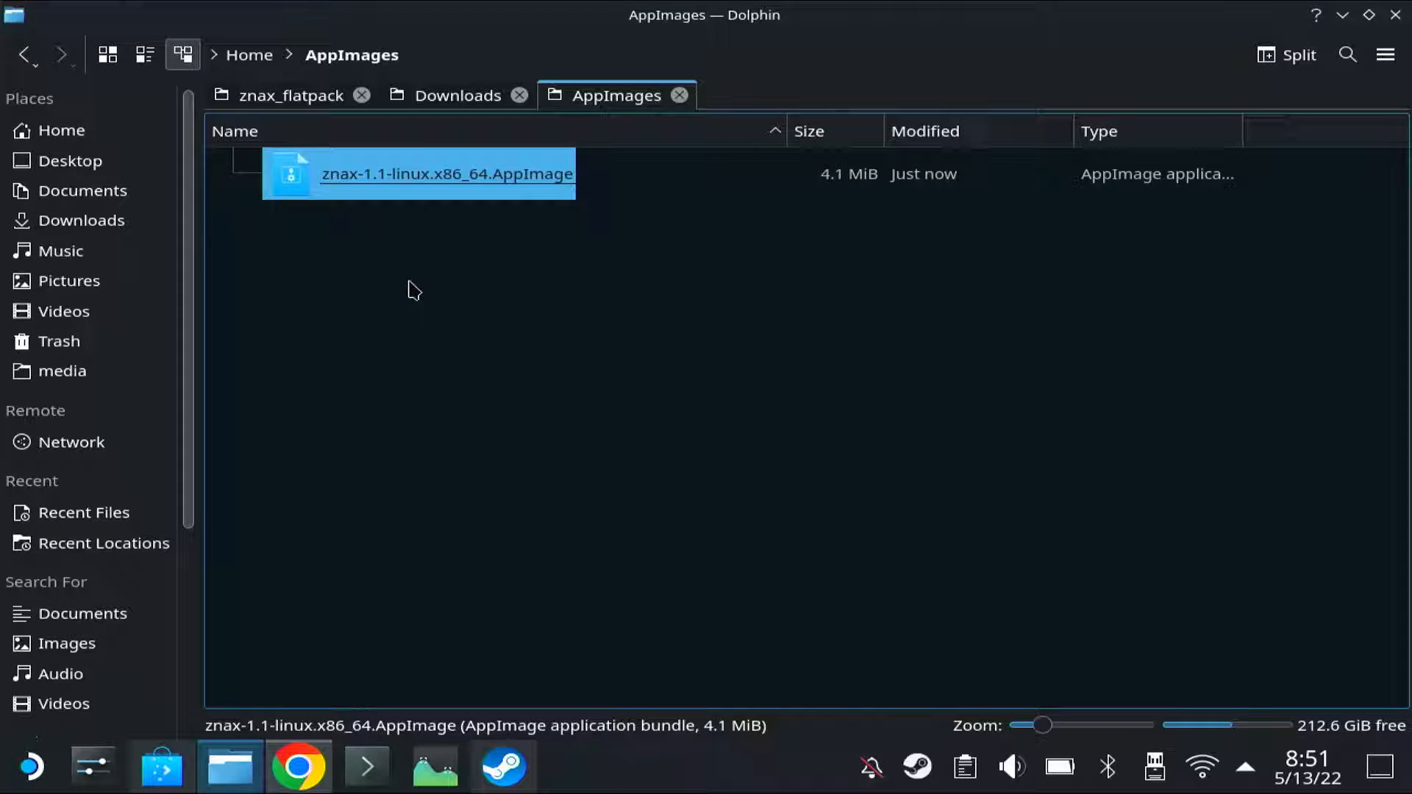
Mark the Znax AppImage as executable in its Permissions properties
right_click(418, 173)
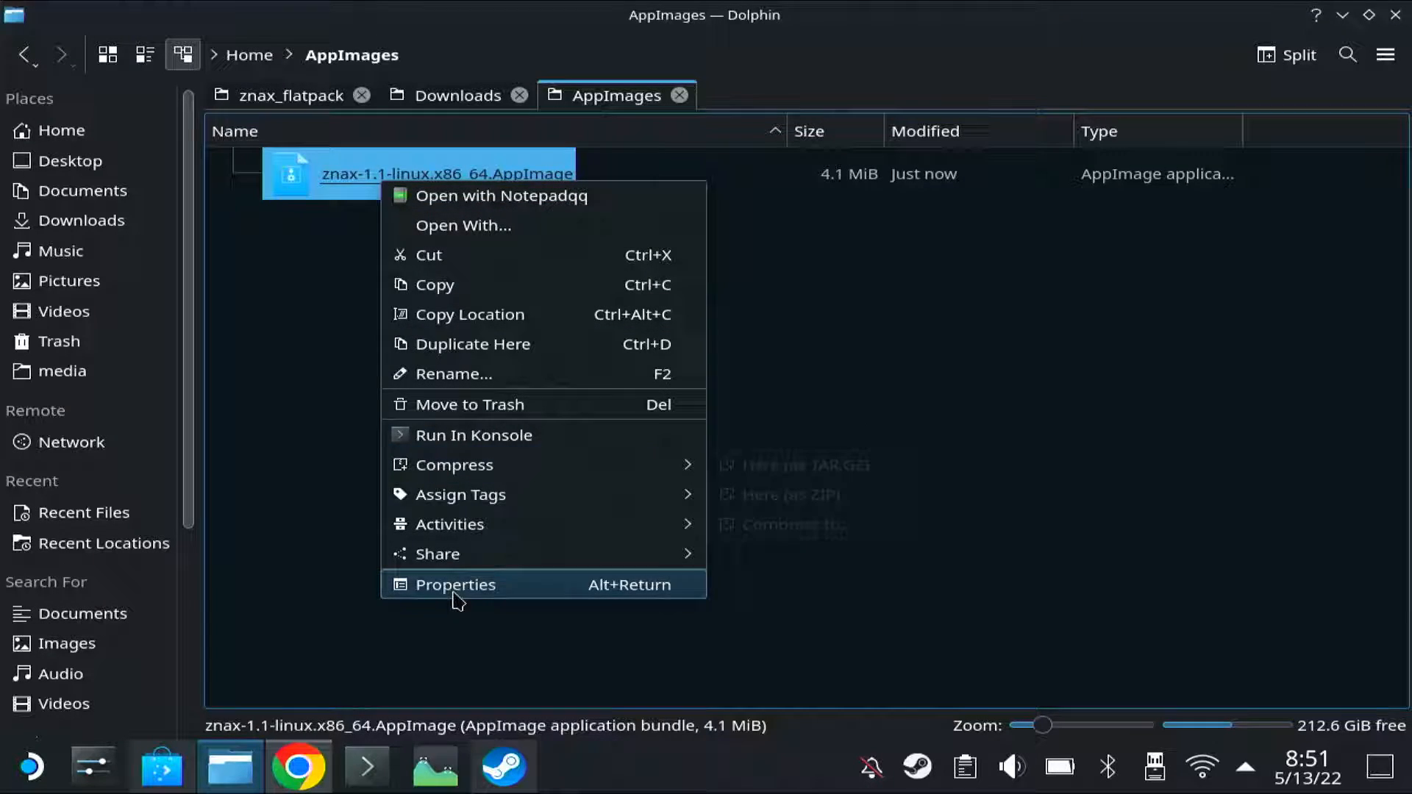
left_click(455, 584)
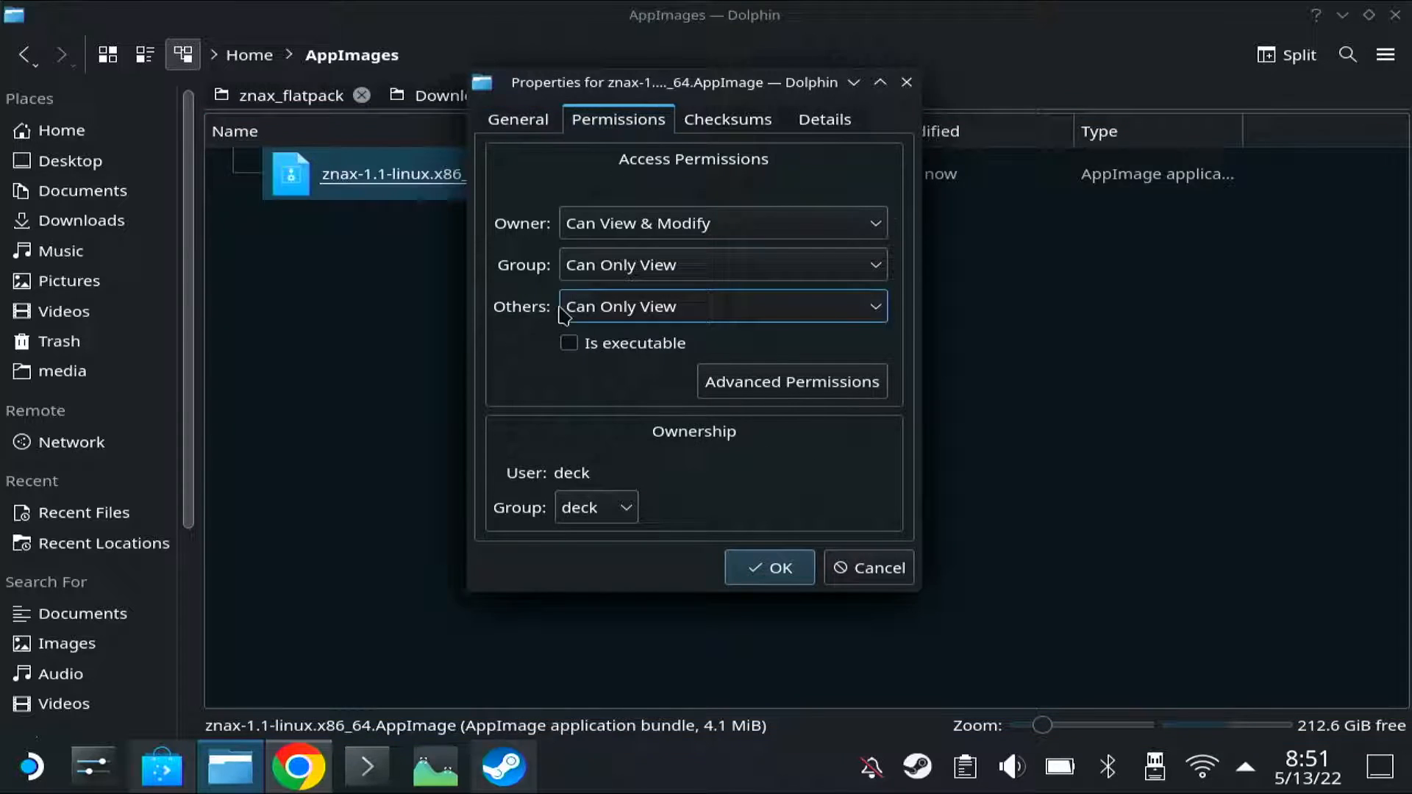
left_click(570, 343)
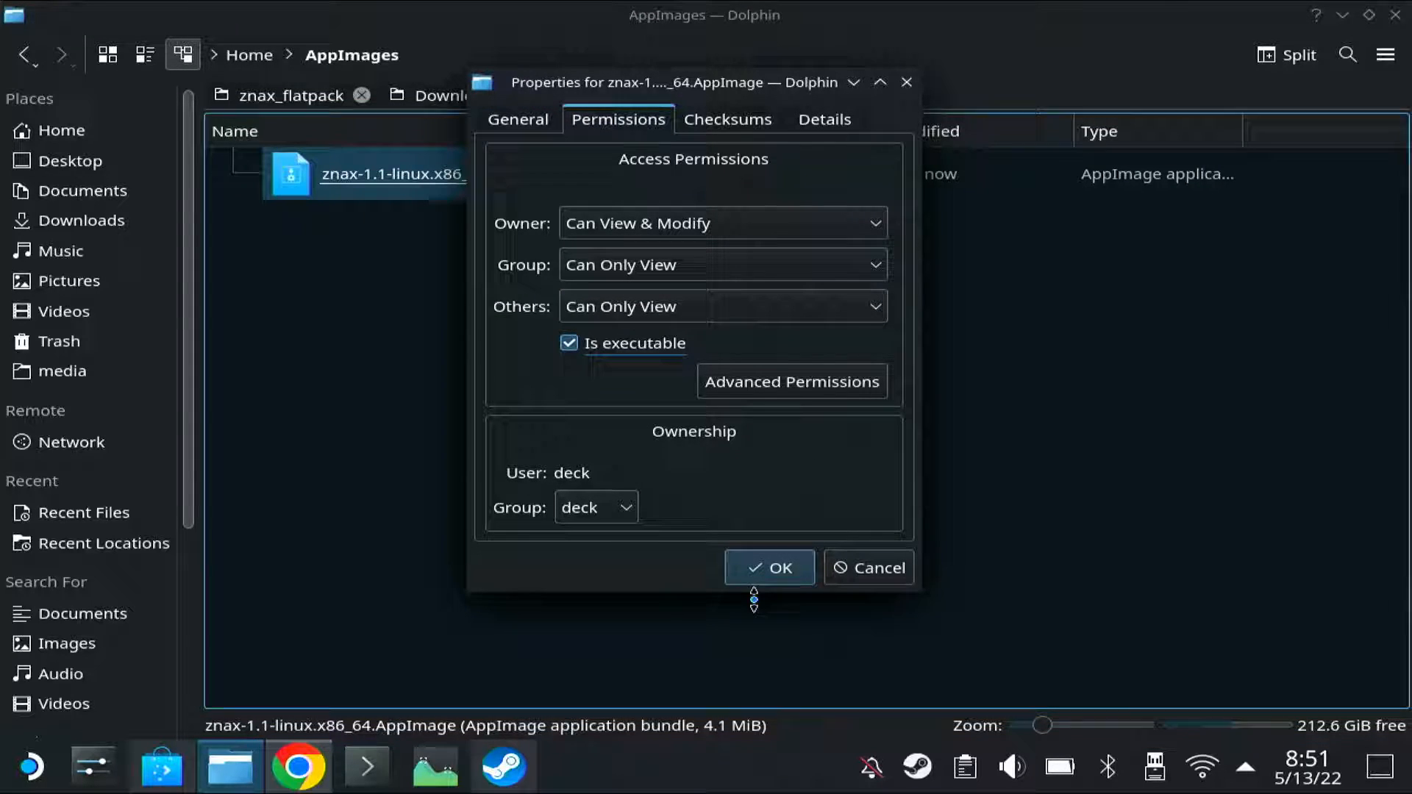
left_click(502, 767)
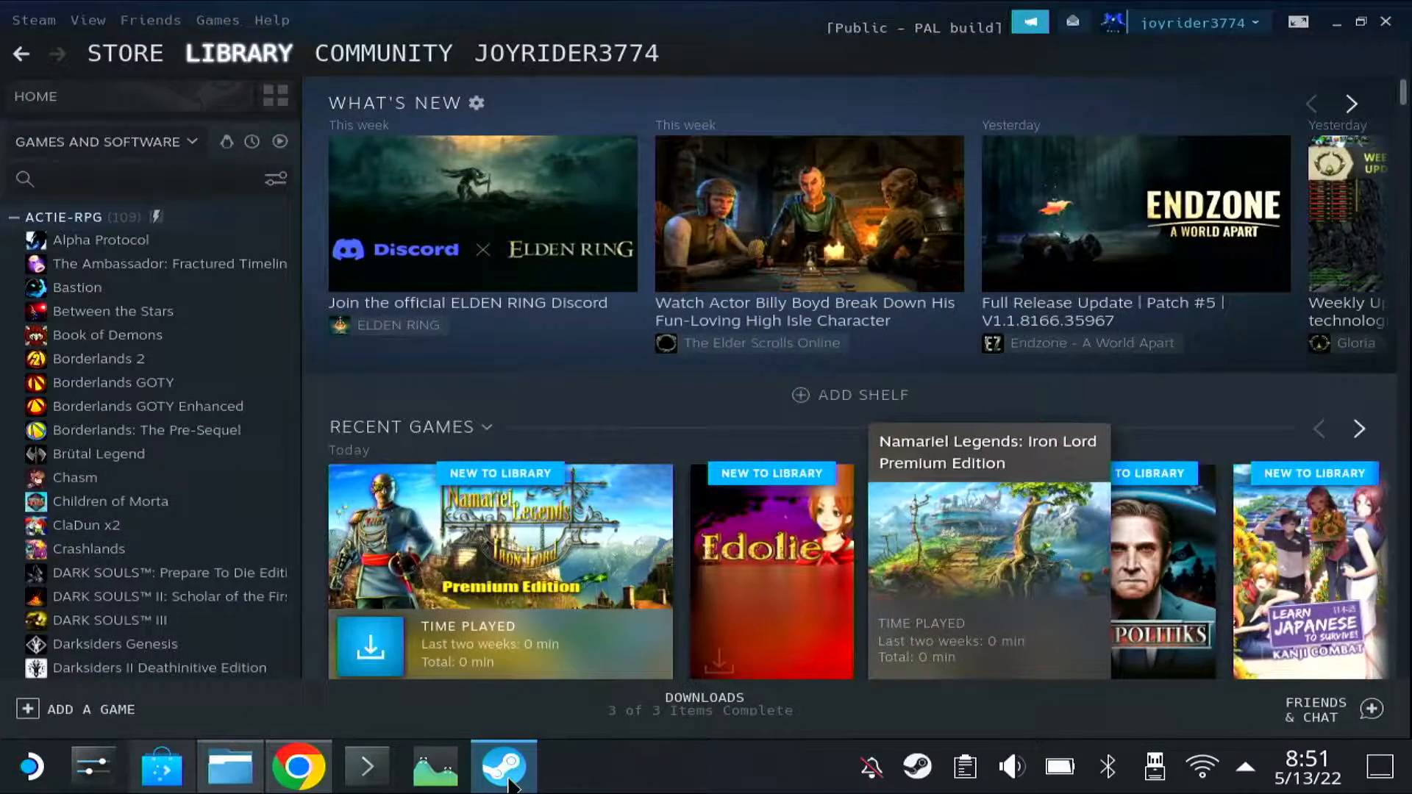
Choose Games > Add a Non-Steam Game to My Library in Steam
left_click(566, 53)
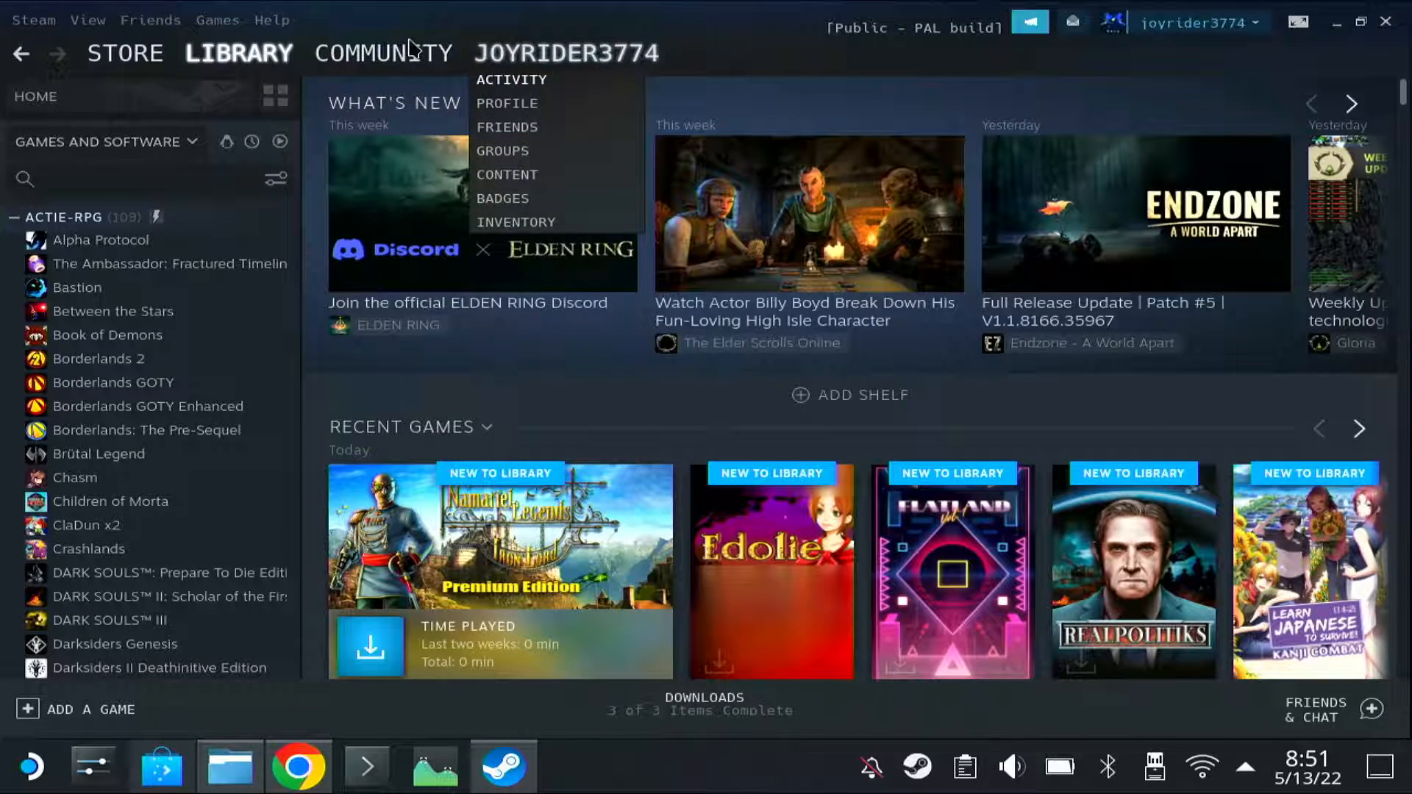
left_click(218, 20)
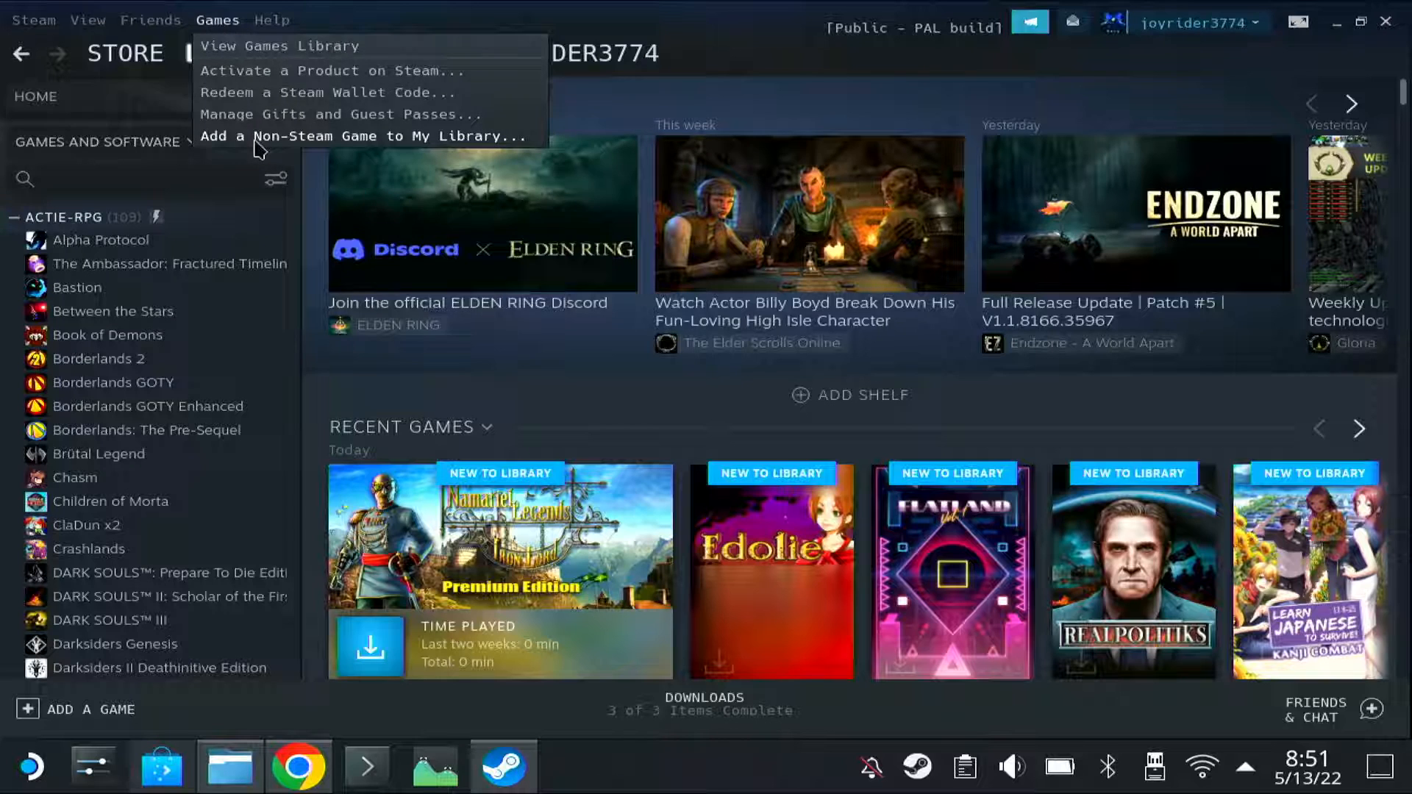
left_click(364, 136)
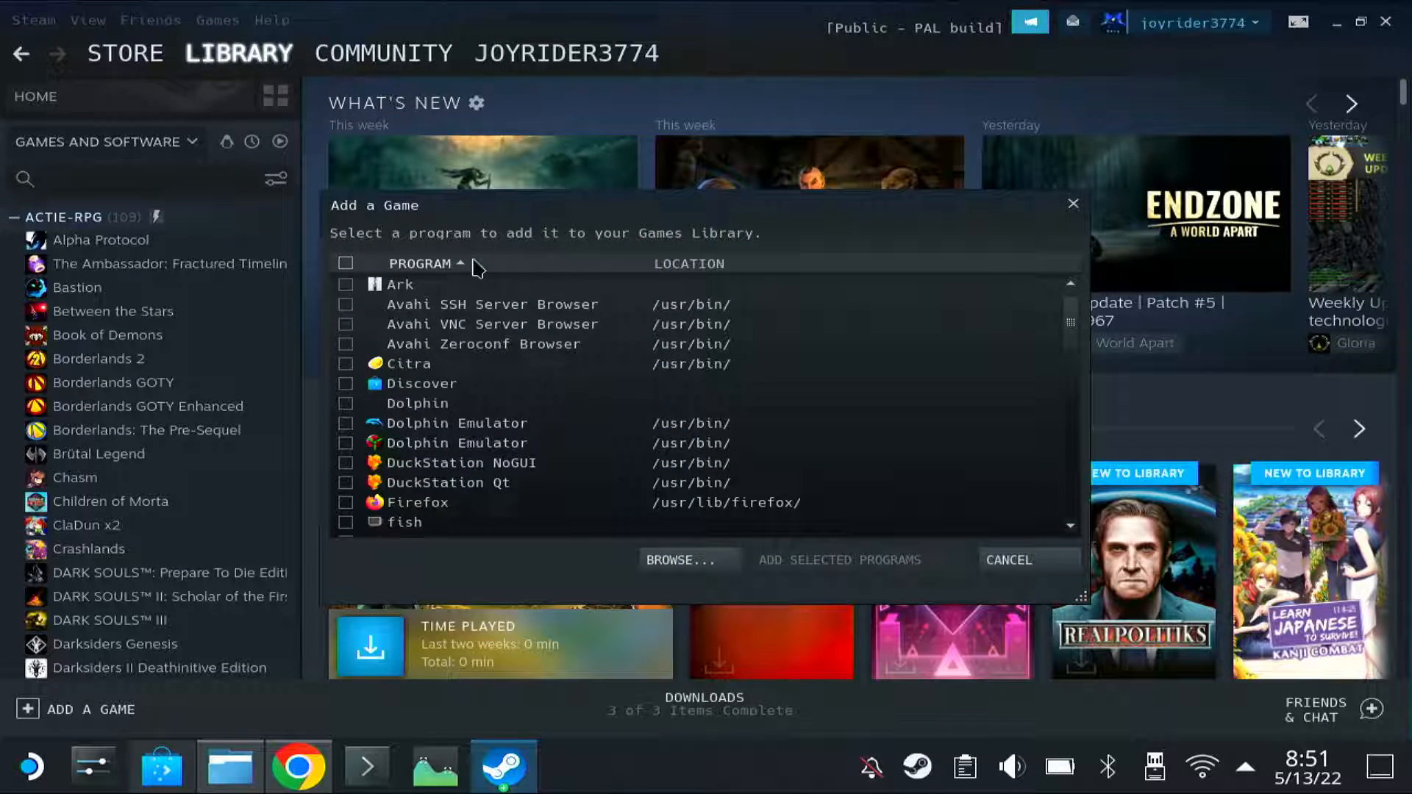
Browse to Home > AppImages, list All Files, and add znax-1.1-linux.x86_64.AppImage
left_click(682, 558)
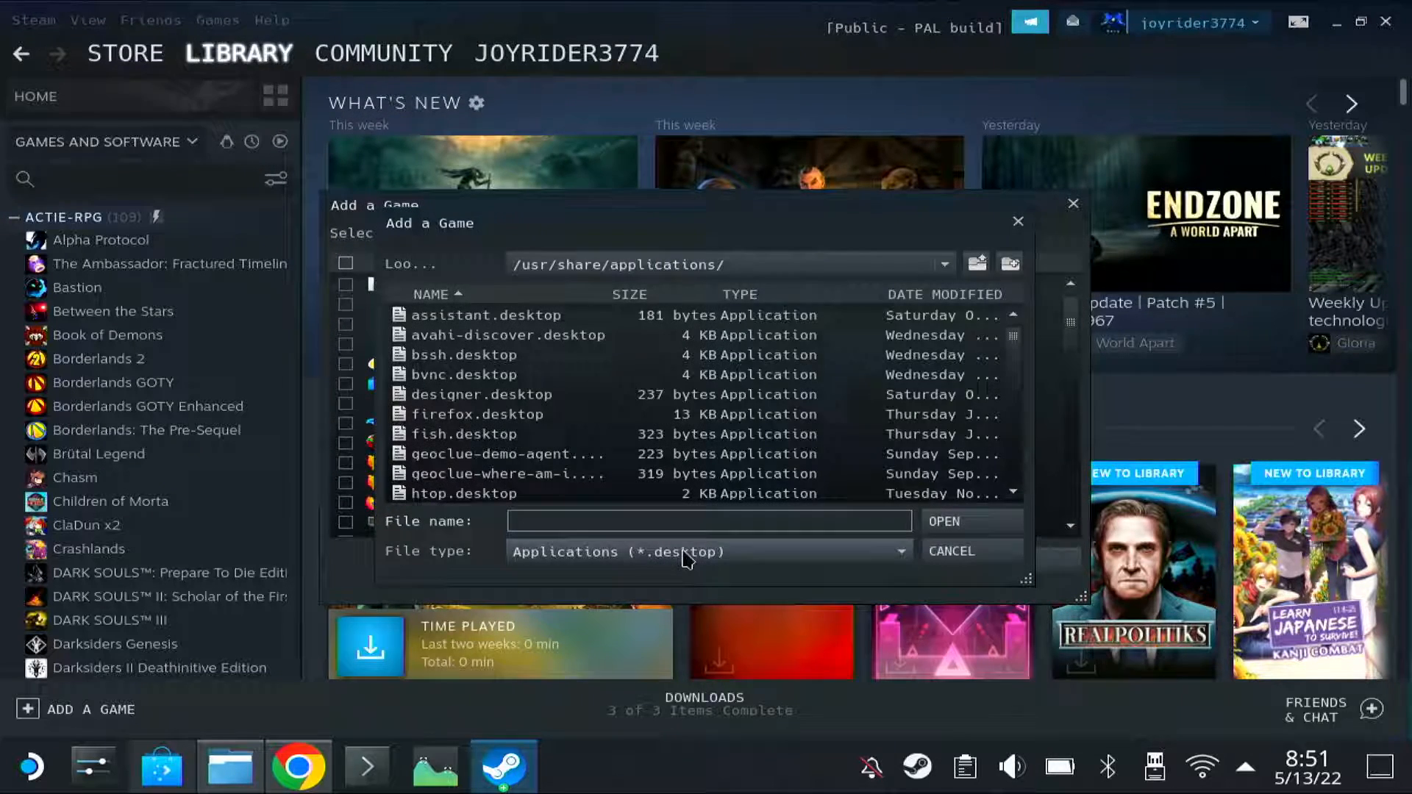
left_click(943, 264)
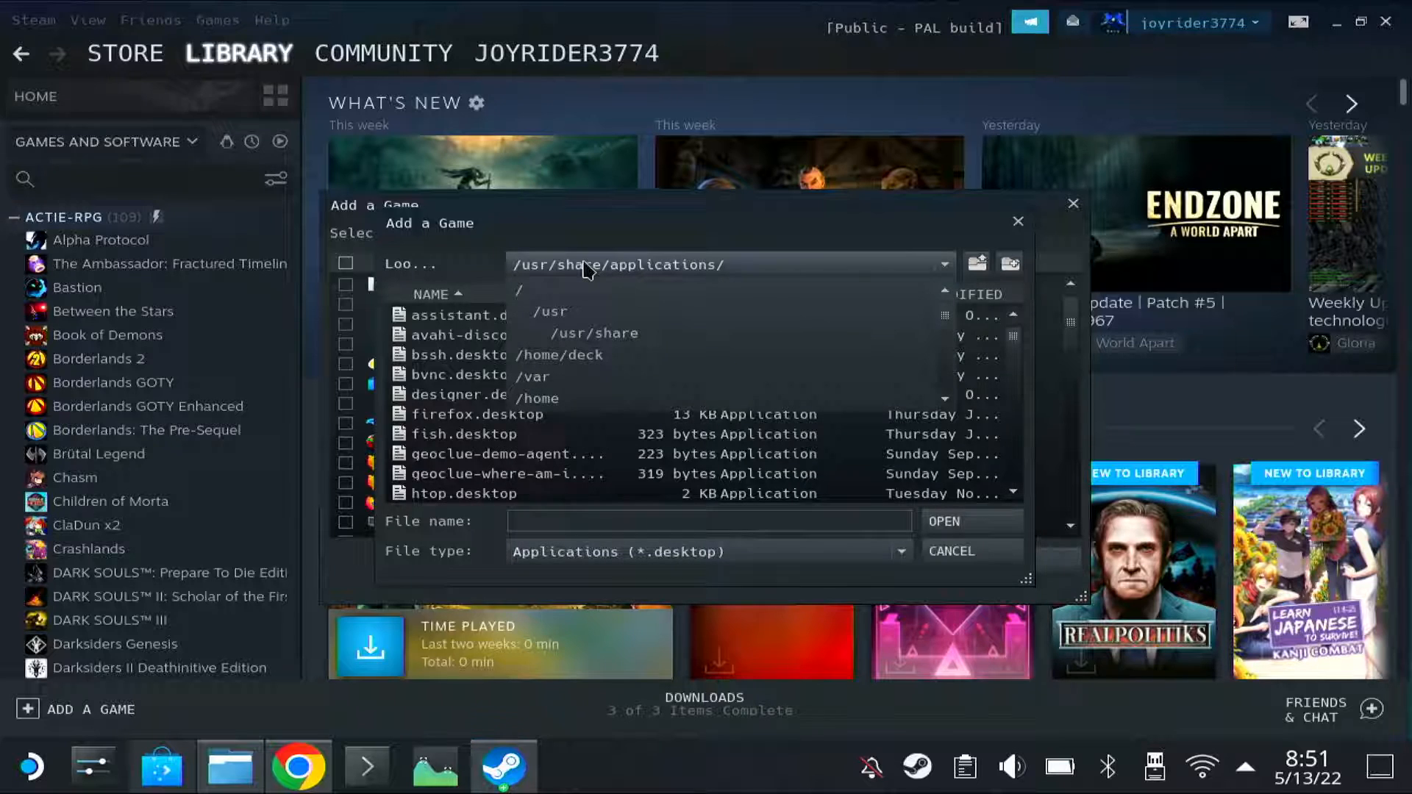
left_click(558, 354)
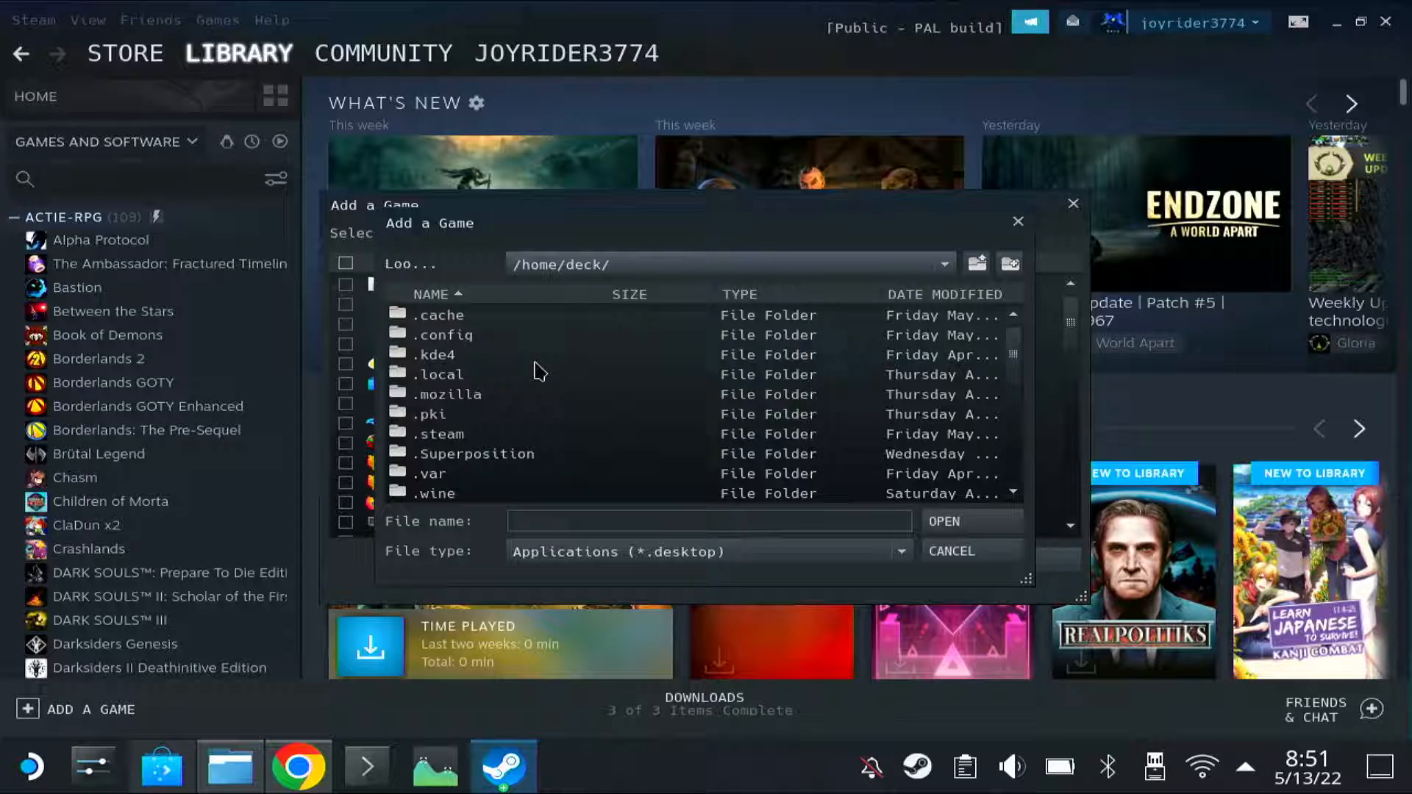
scroll("down", 3)
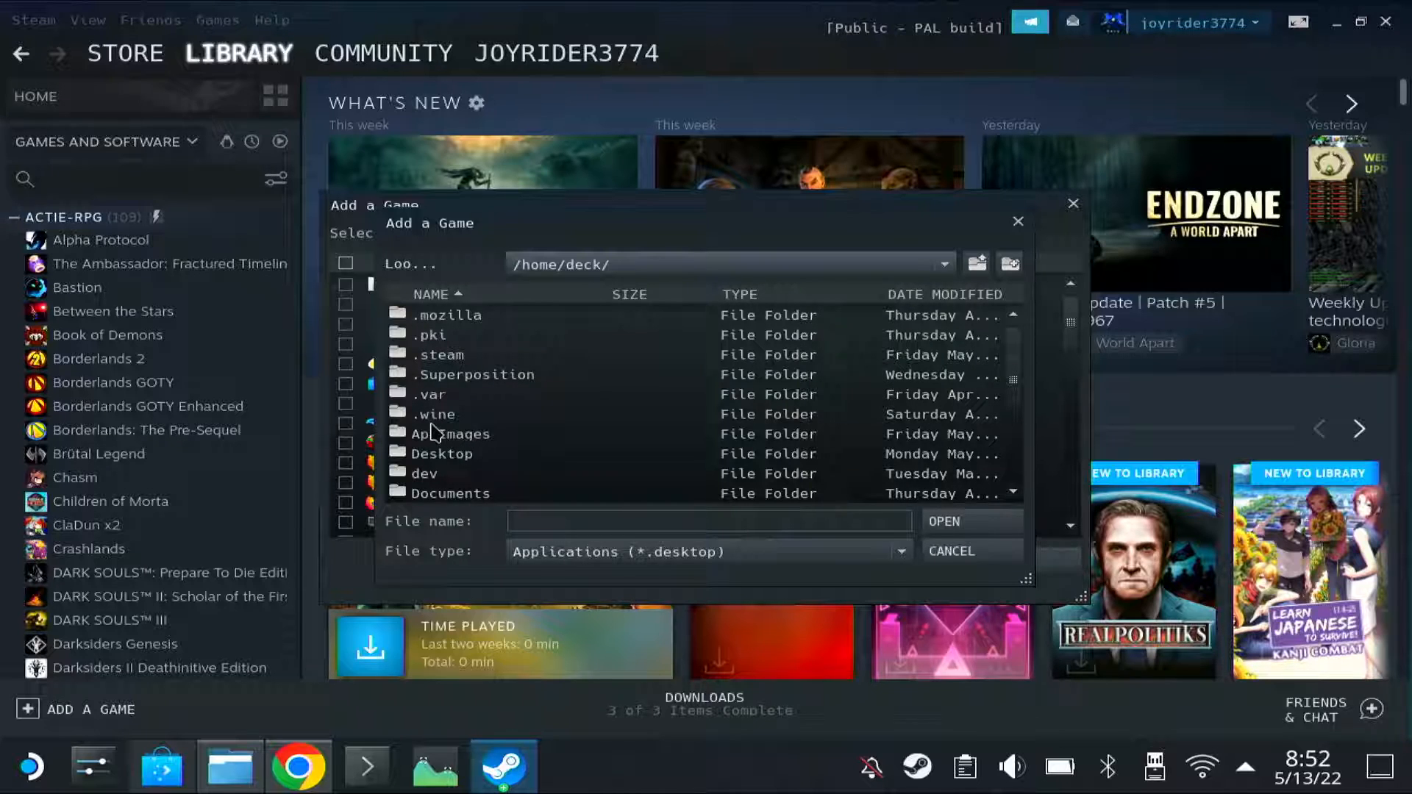
double_click(450, 433)
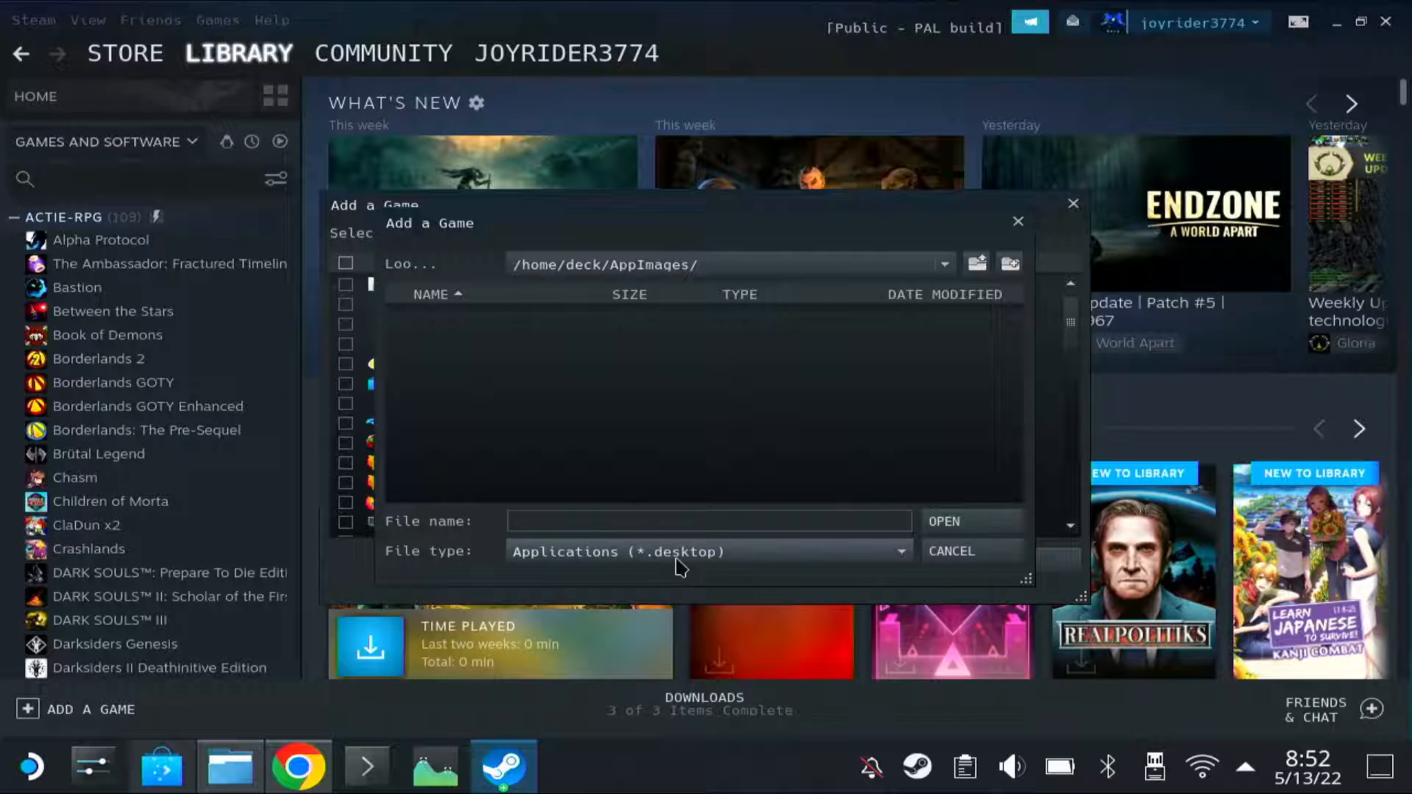
left_click(708, 551)
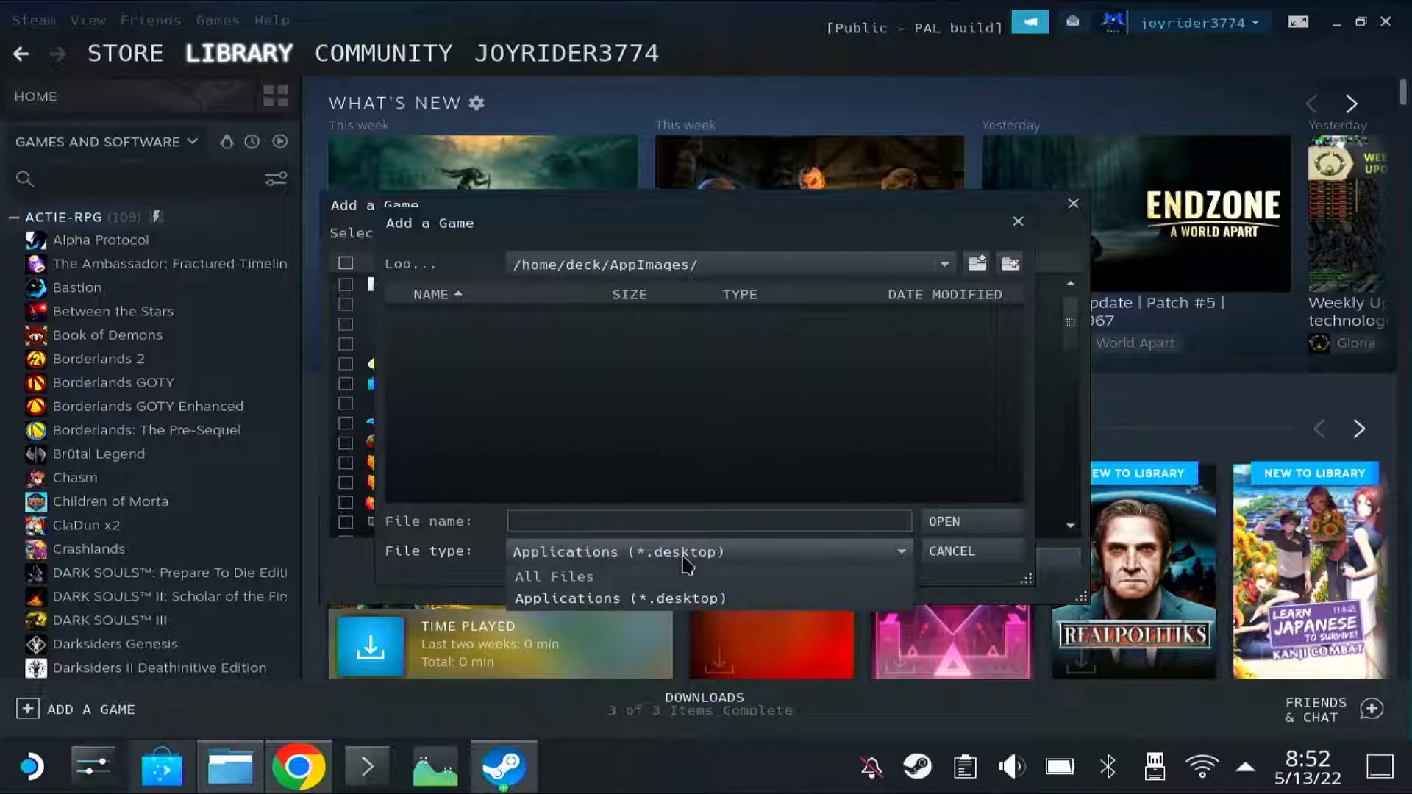
left_click(553, 576)
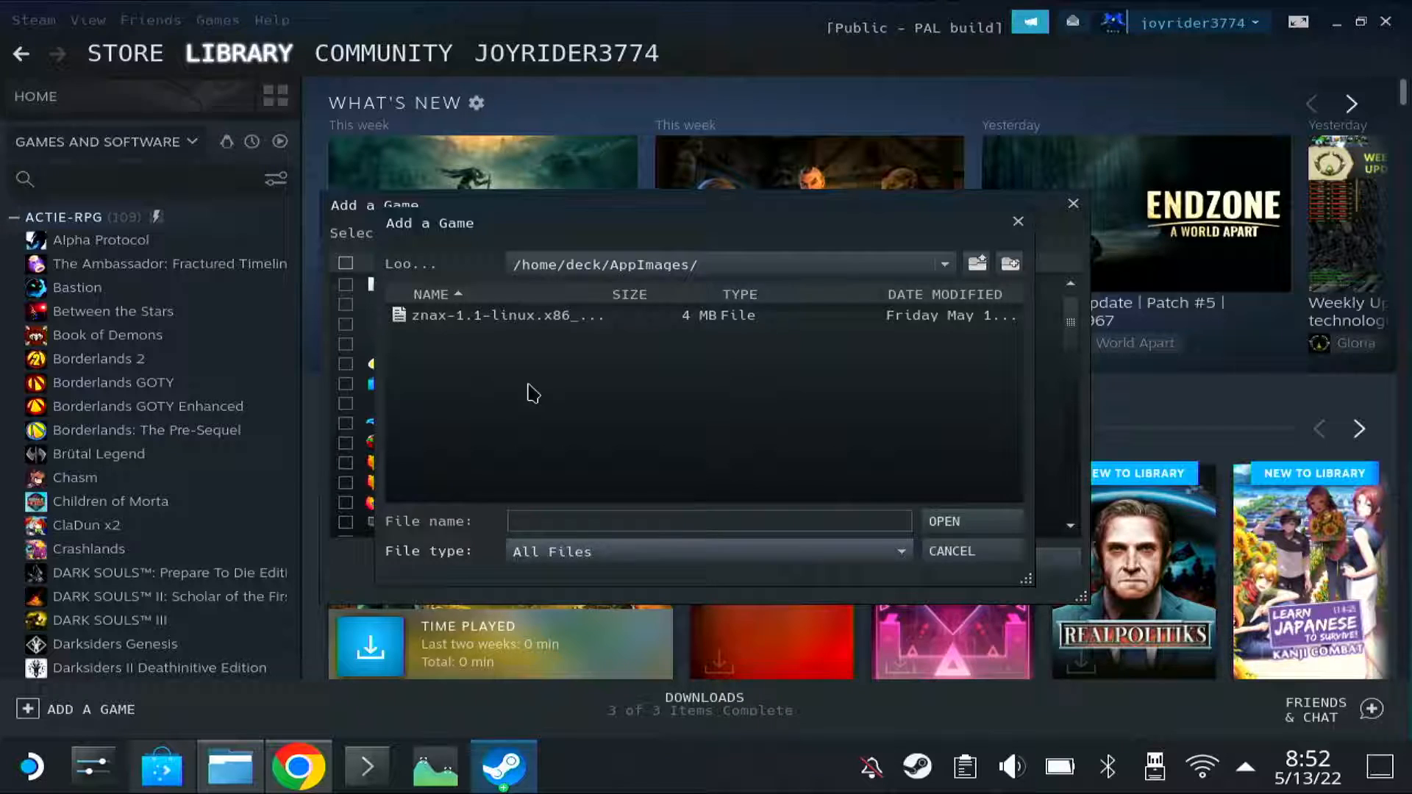
left_click(506, 315)
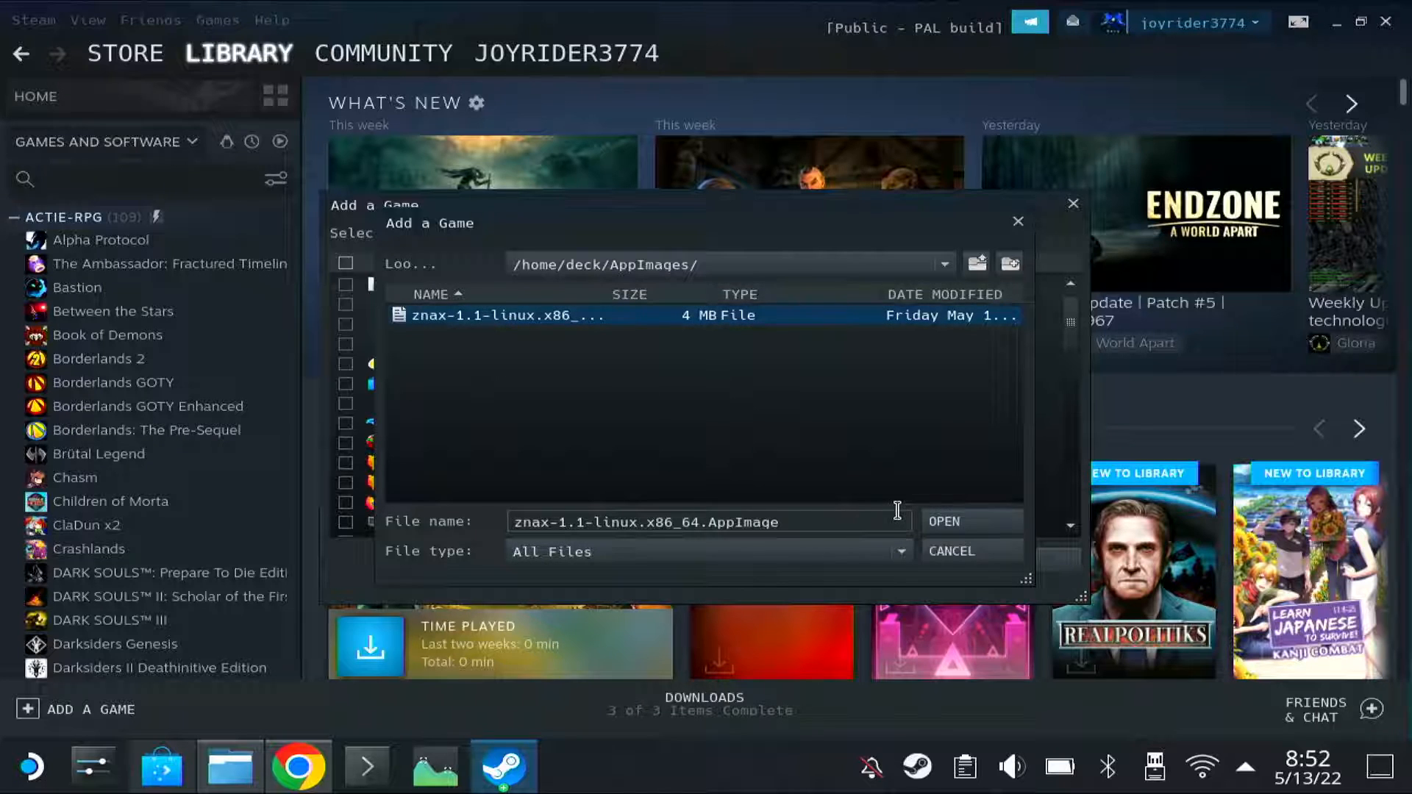
left_click(942, 521)
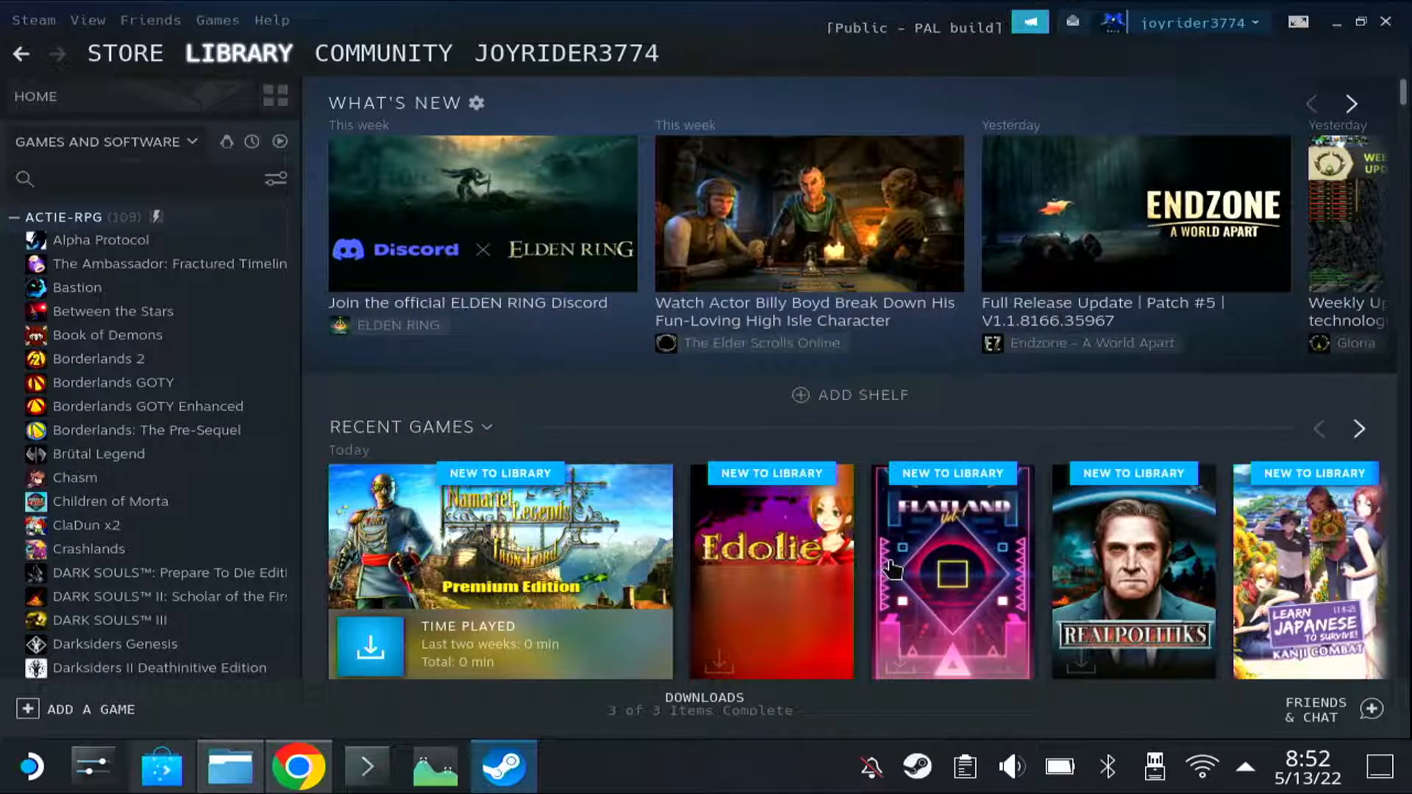
Find the AppImage entry by searching 'znax' and rename the shortcut to Znax
left_click(117, 178)
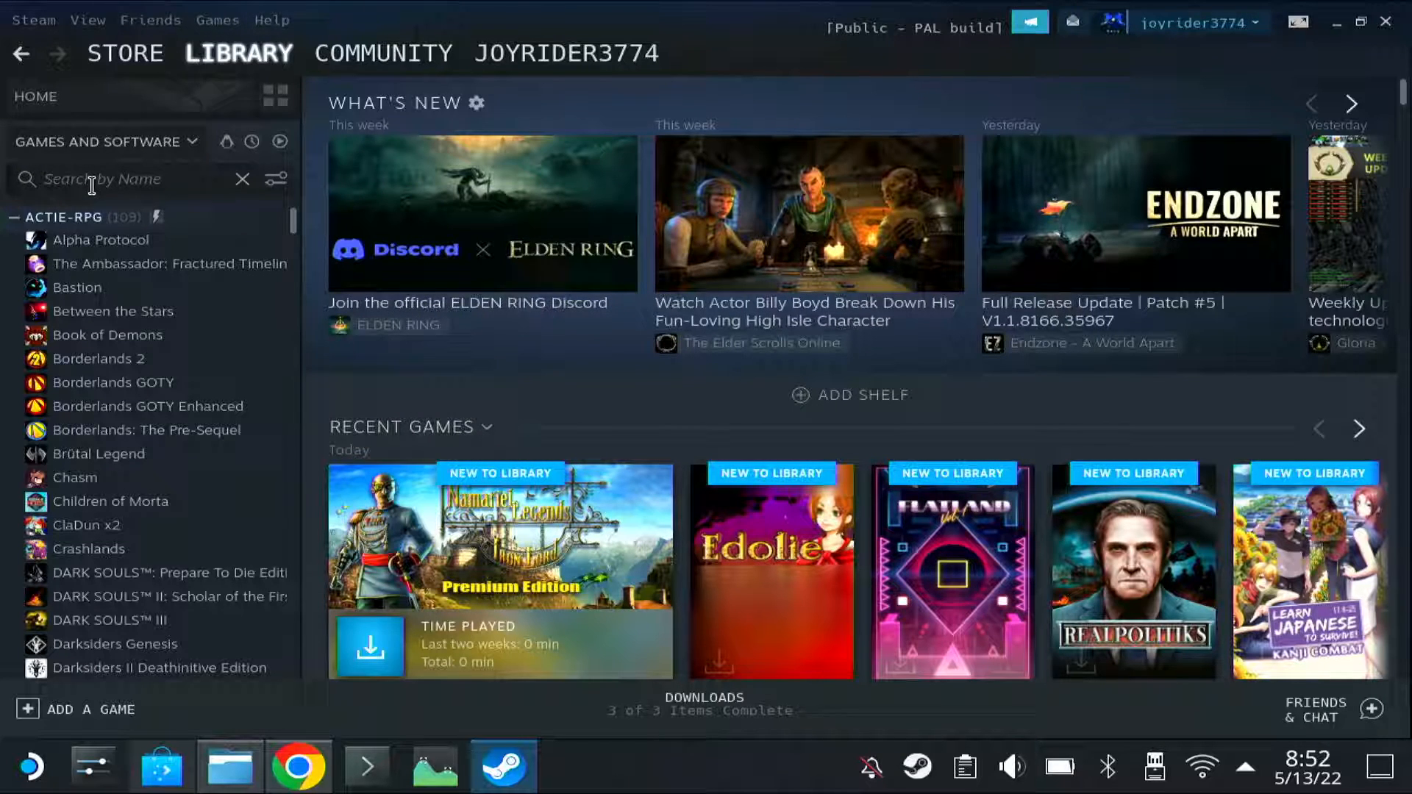
type("znax")
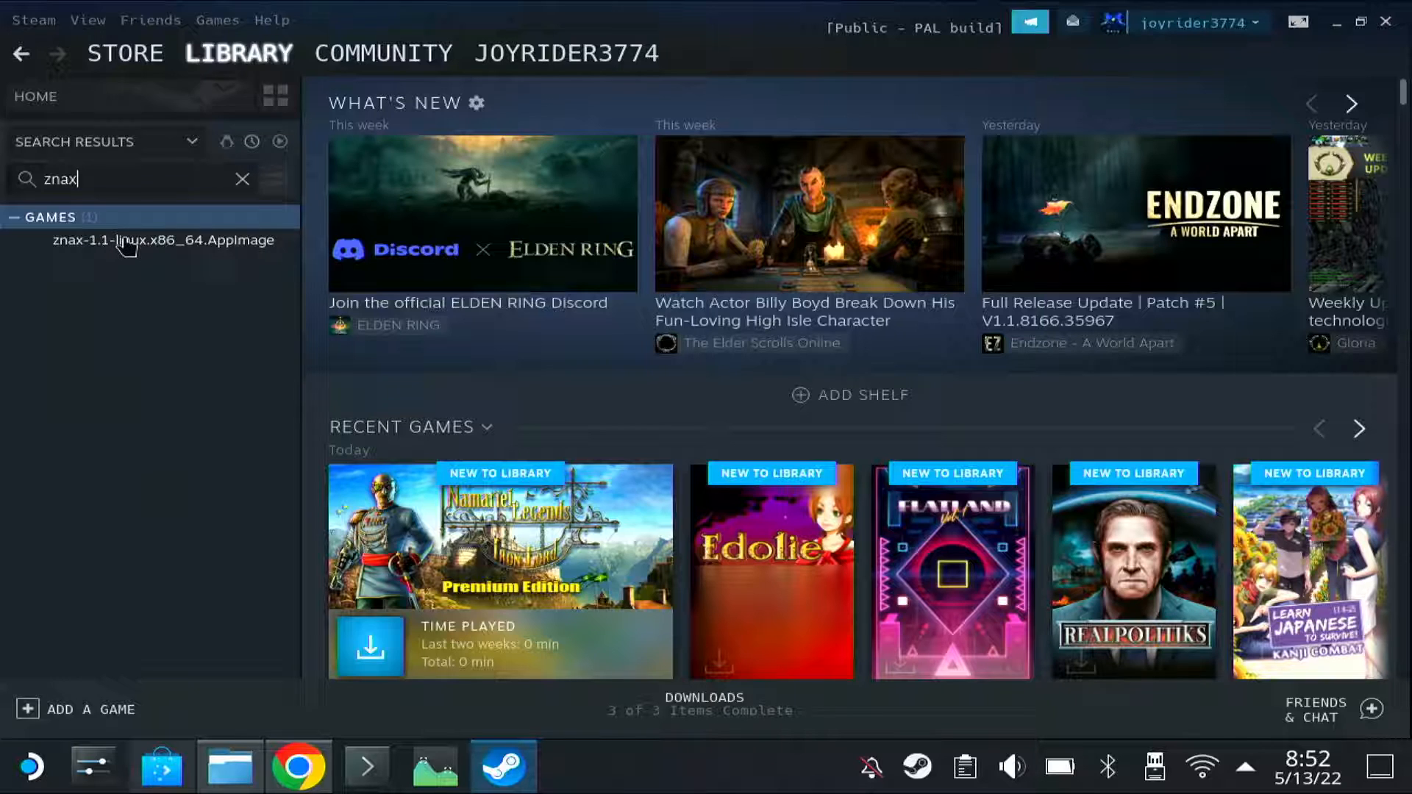
right_click(164, 240)
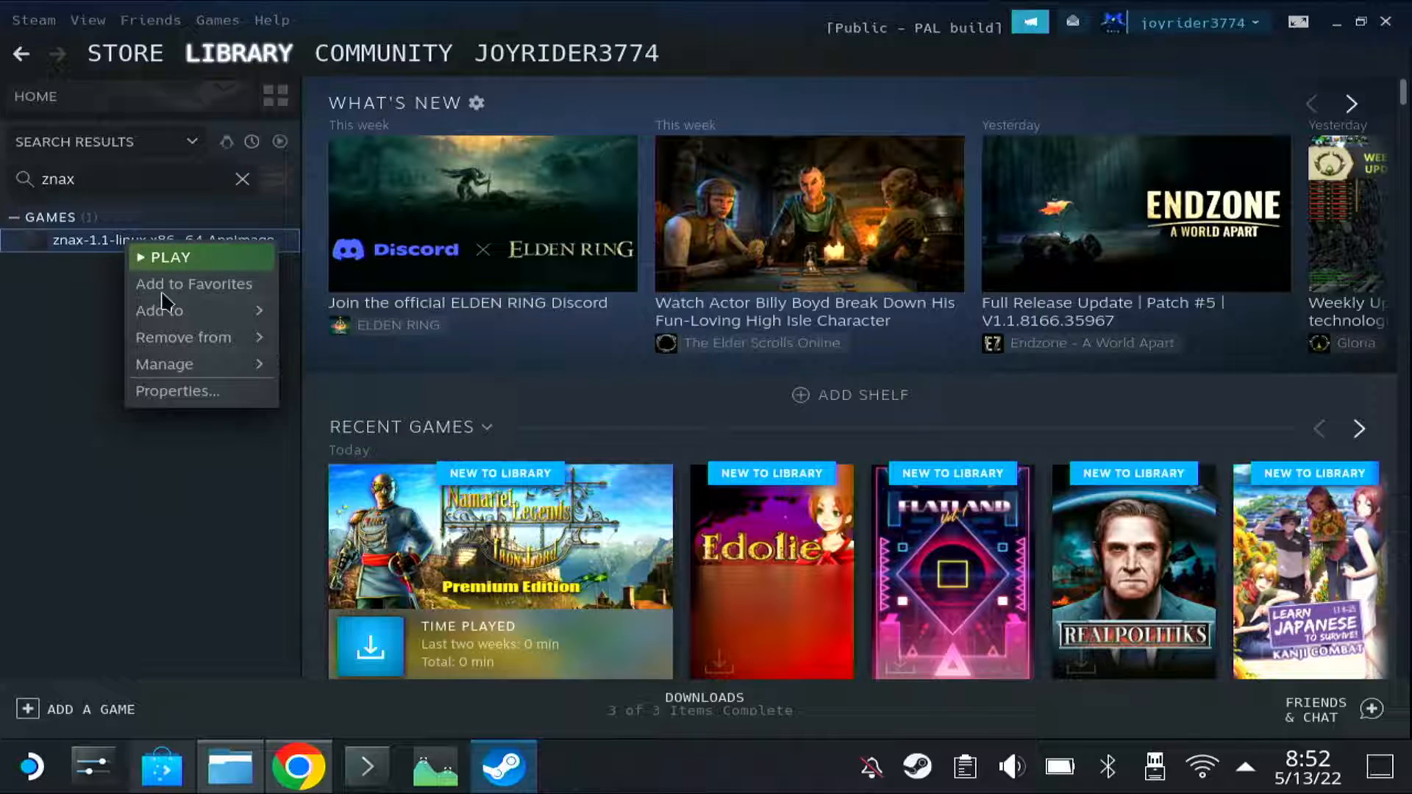
mouse_move(190, 402)
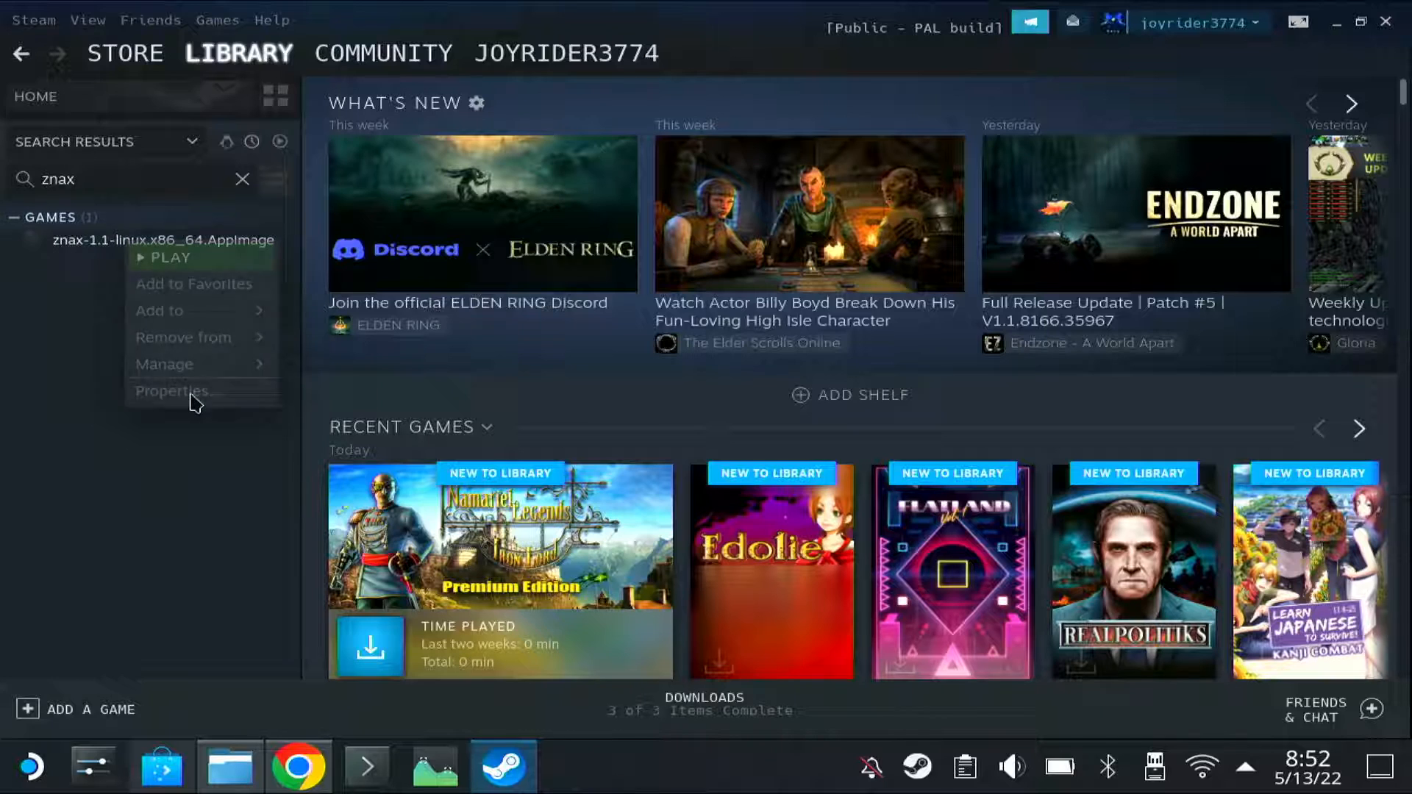
left_click(171, 390)
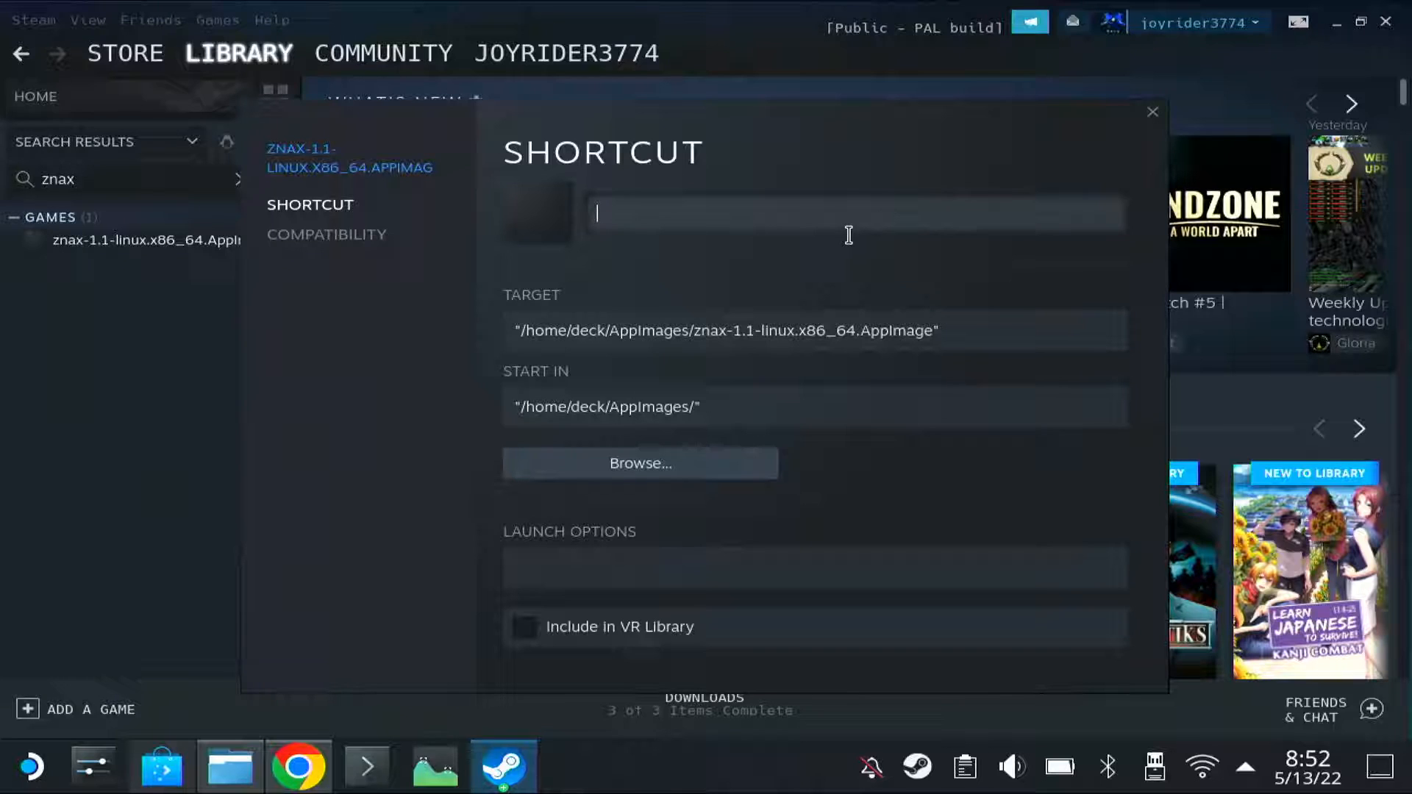
type("Zna")
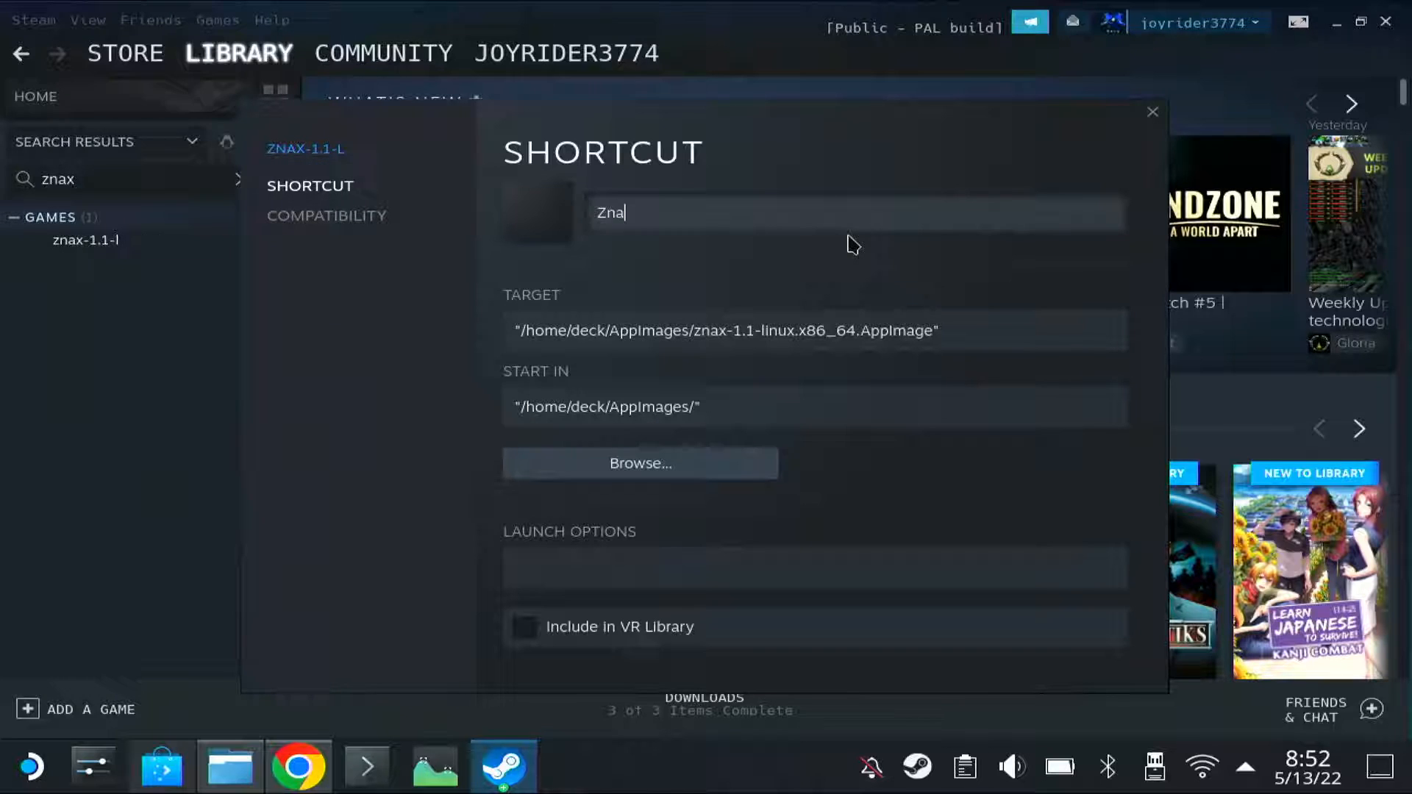
type("x")
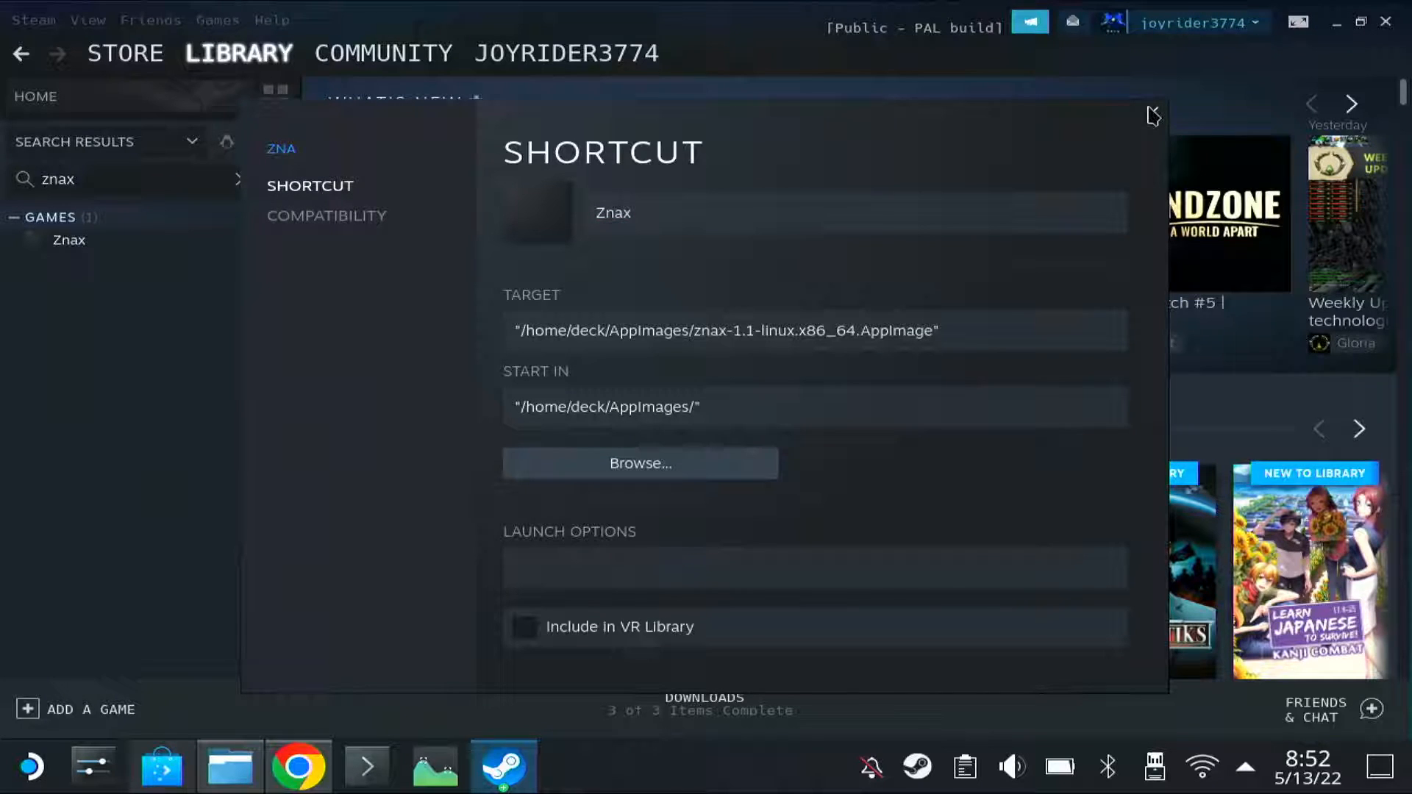
left_click(1154, 116)
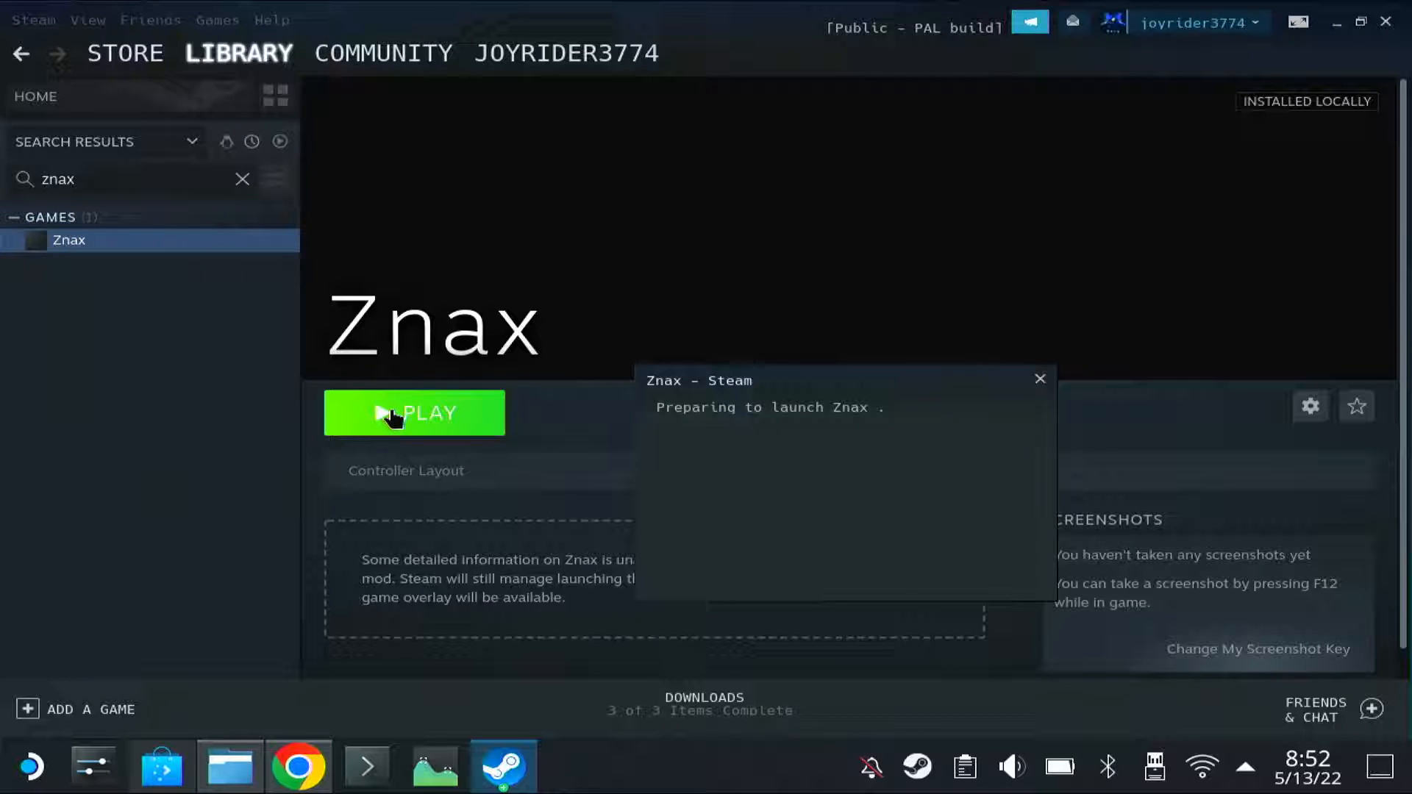
Press PLAY on the Znax library page to launch it
left_click(414, 413)
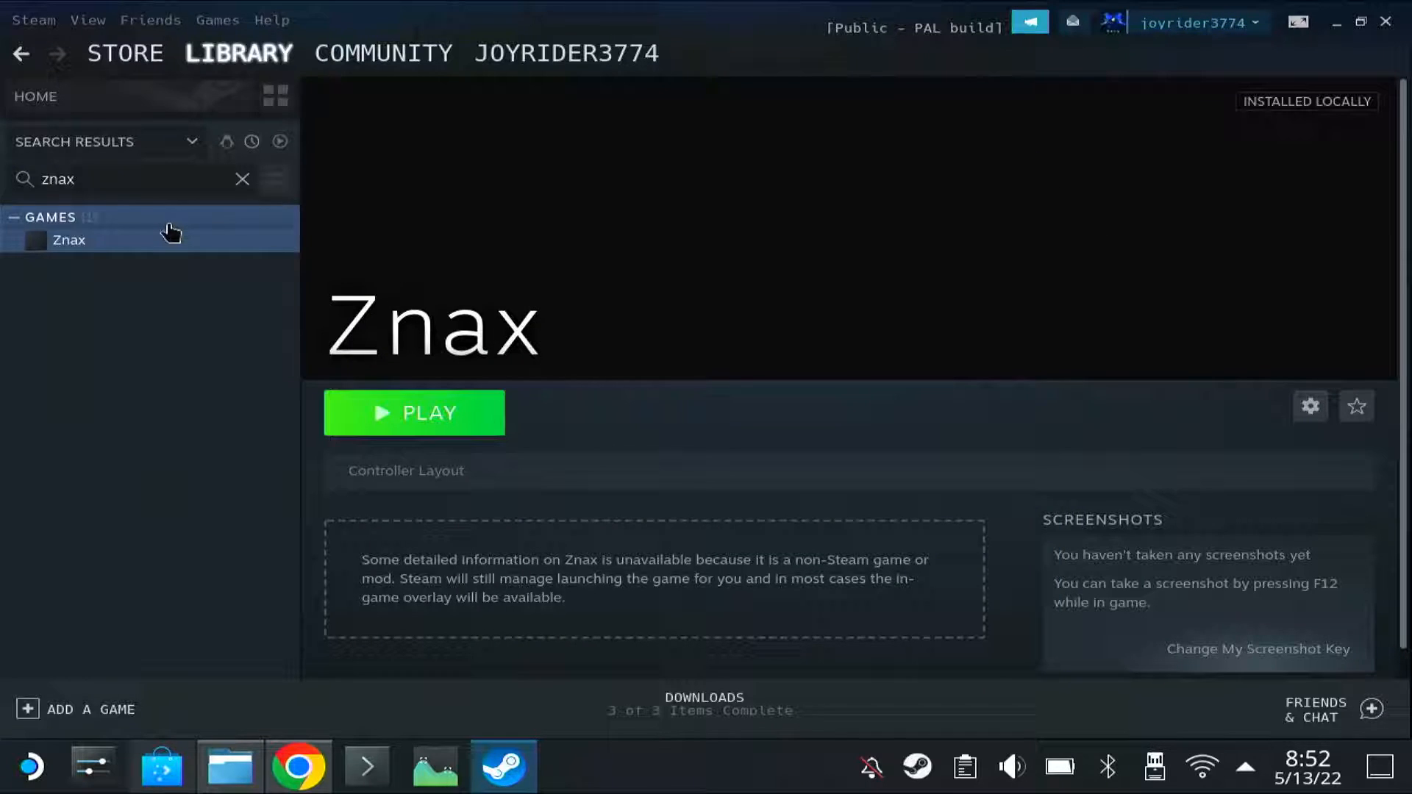
Set Znax's launch options to -r in its Properties window and close it
right_click(69, 240)
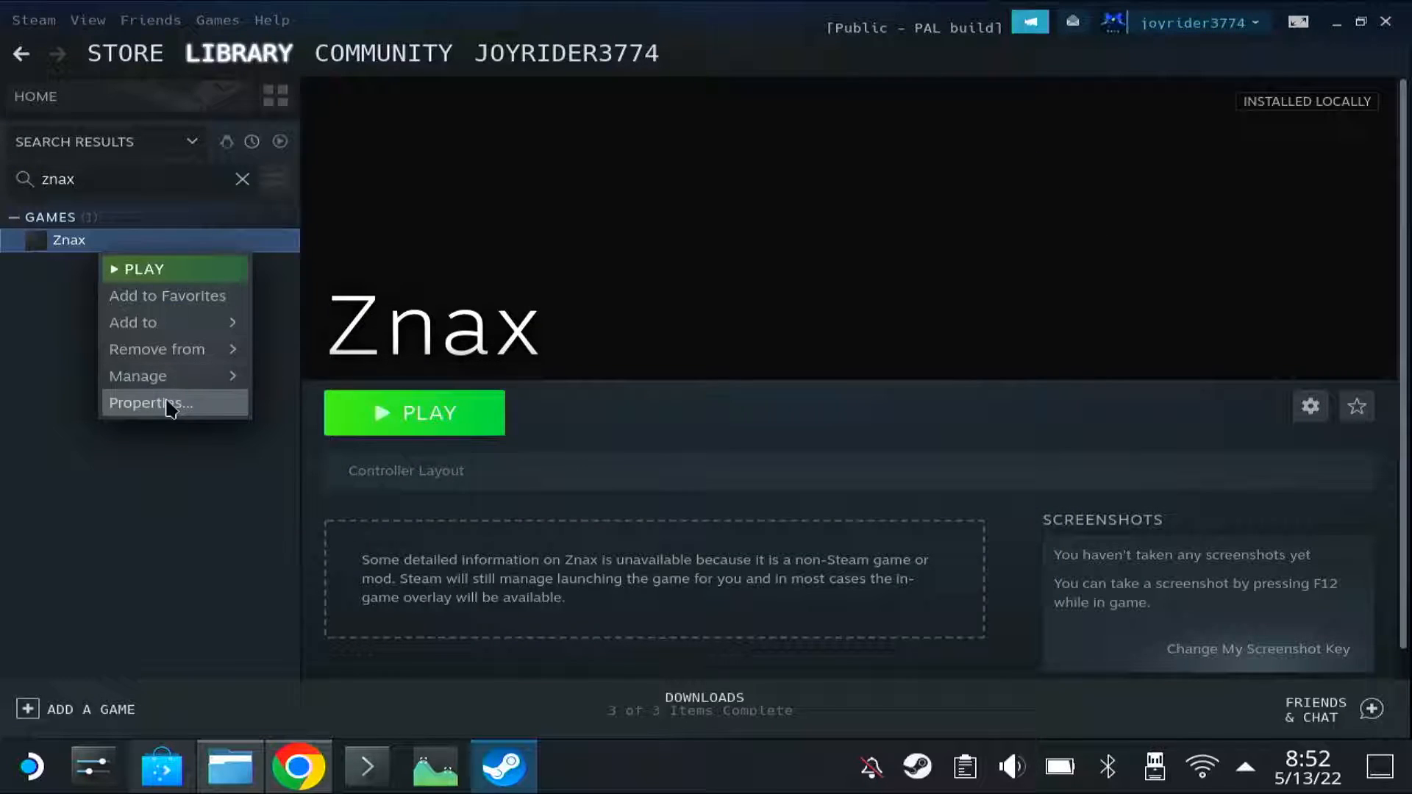
left_click(150, 402)
type("-")
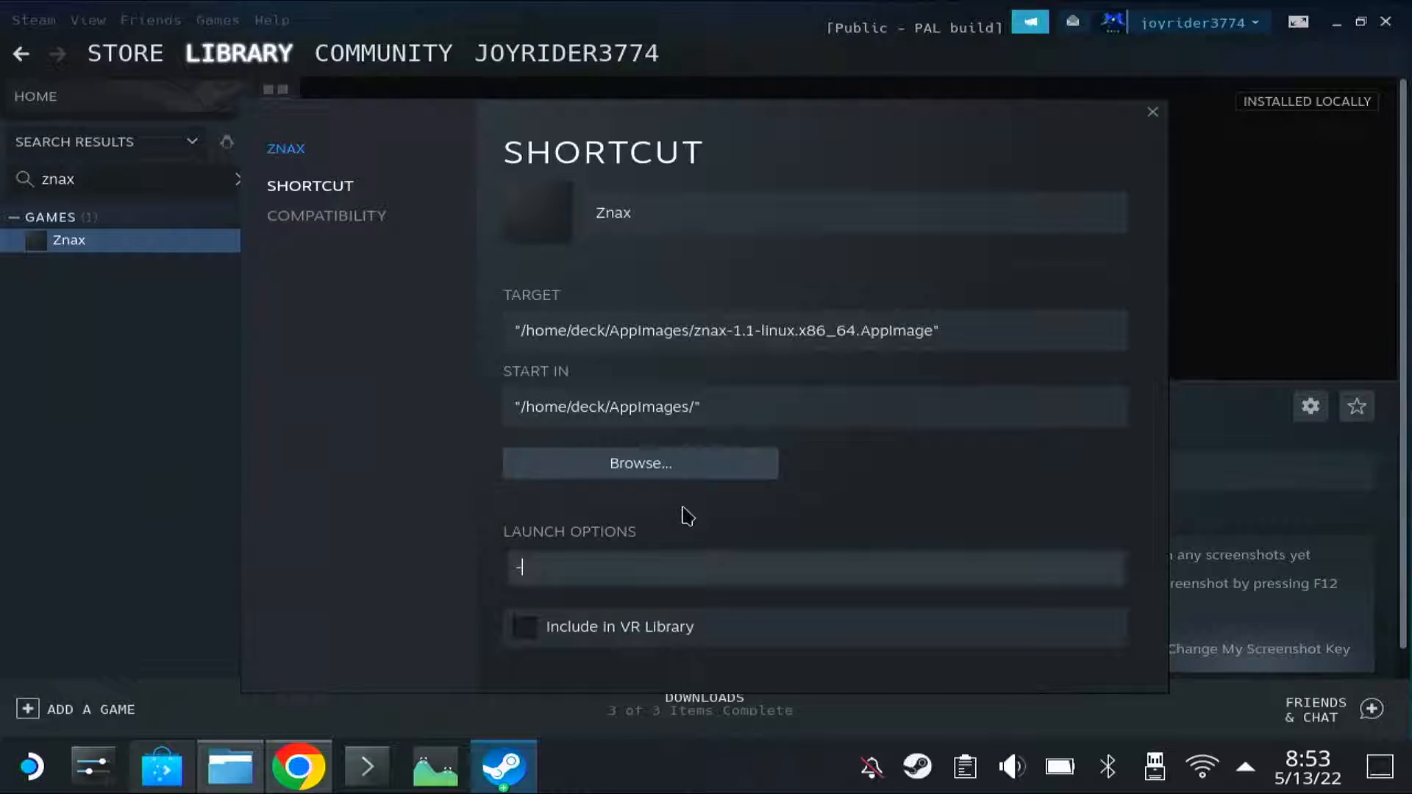
type("r")
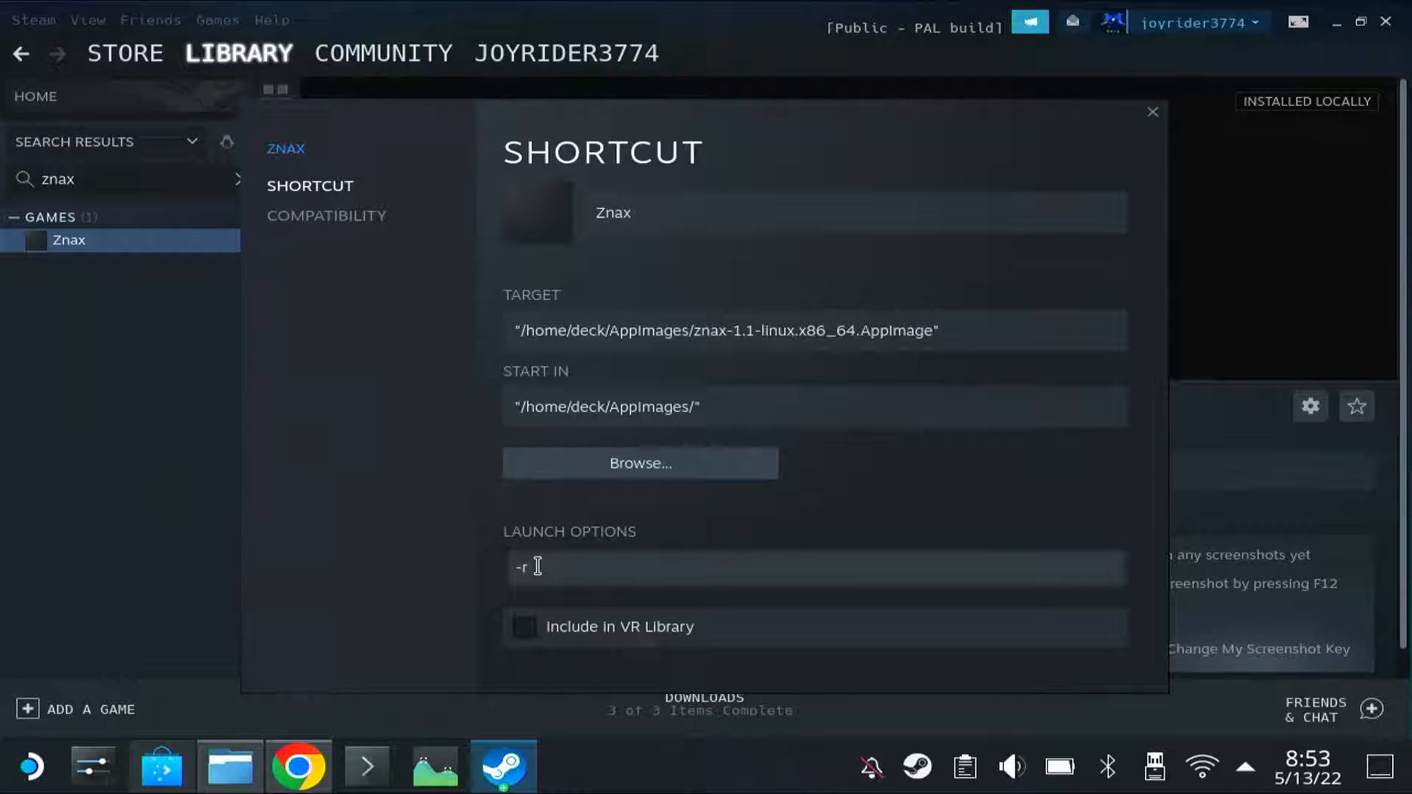
double_click(519, 567)
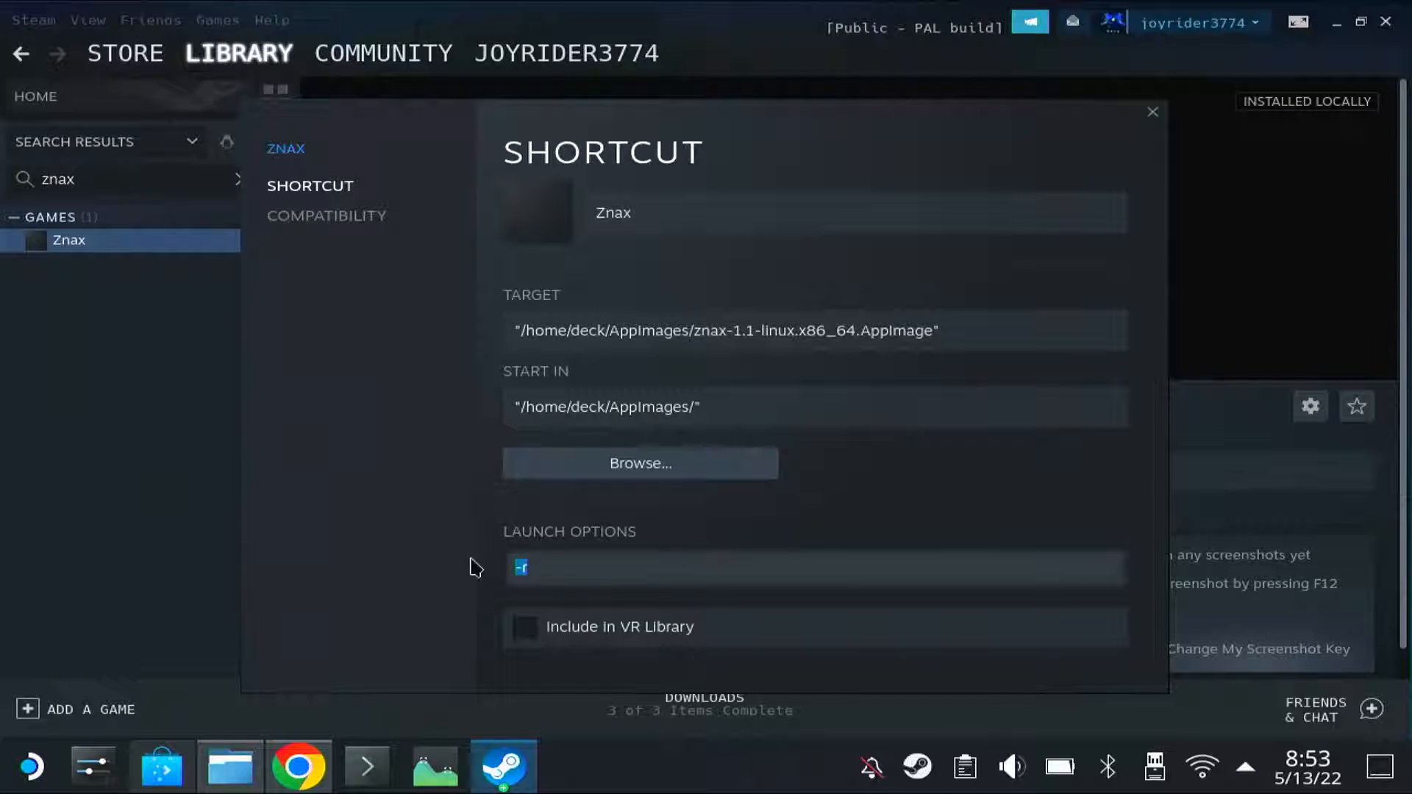
mouse_move(598, 546)
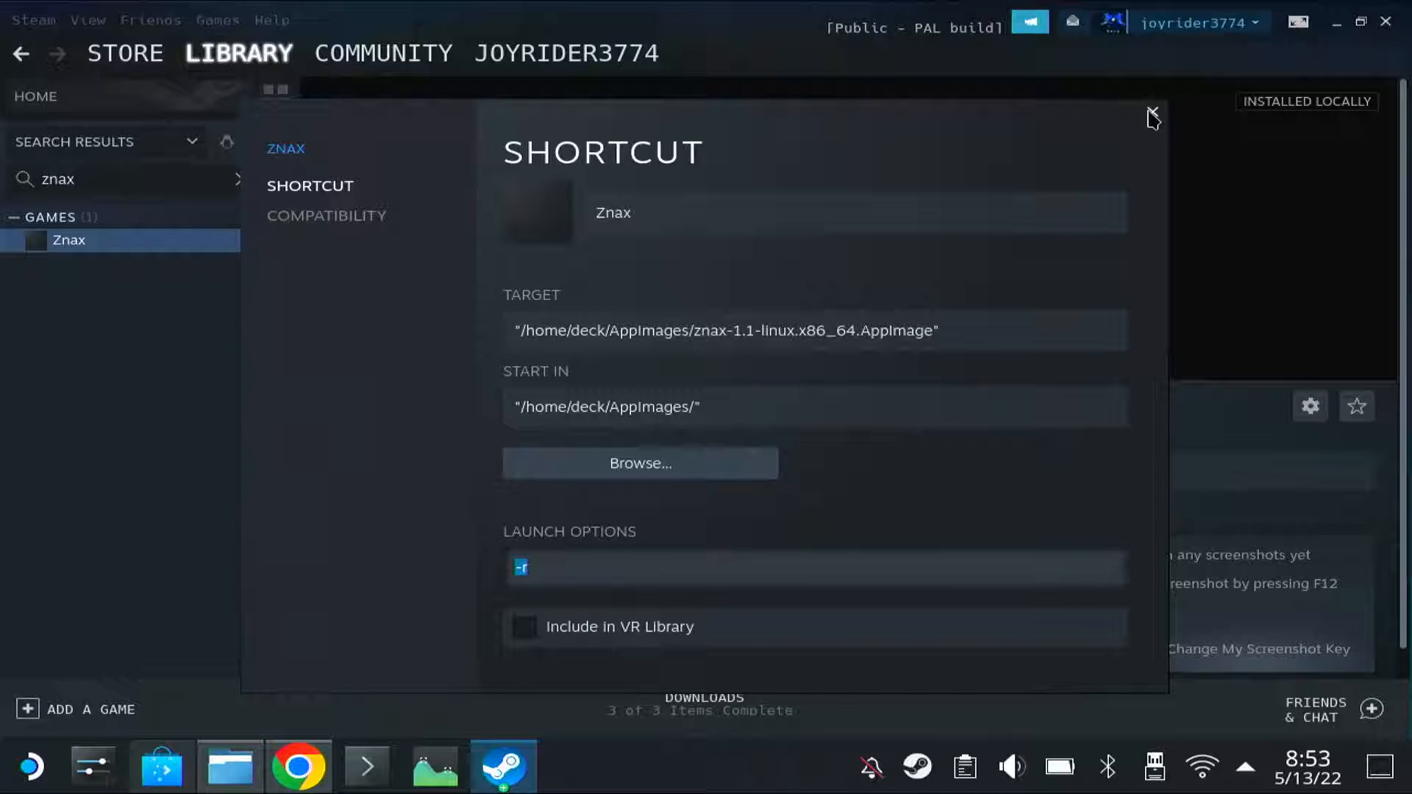
left_click(1151, 117)
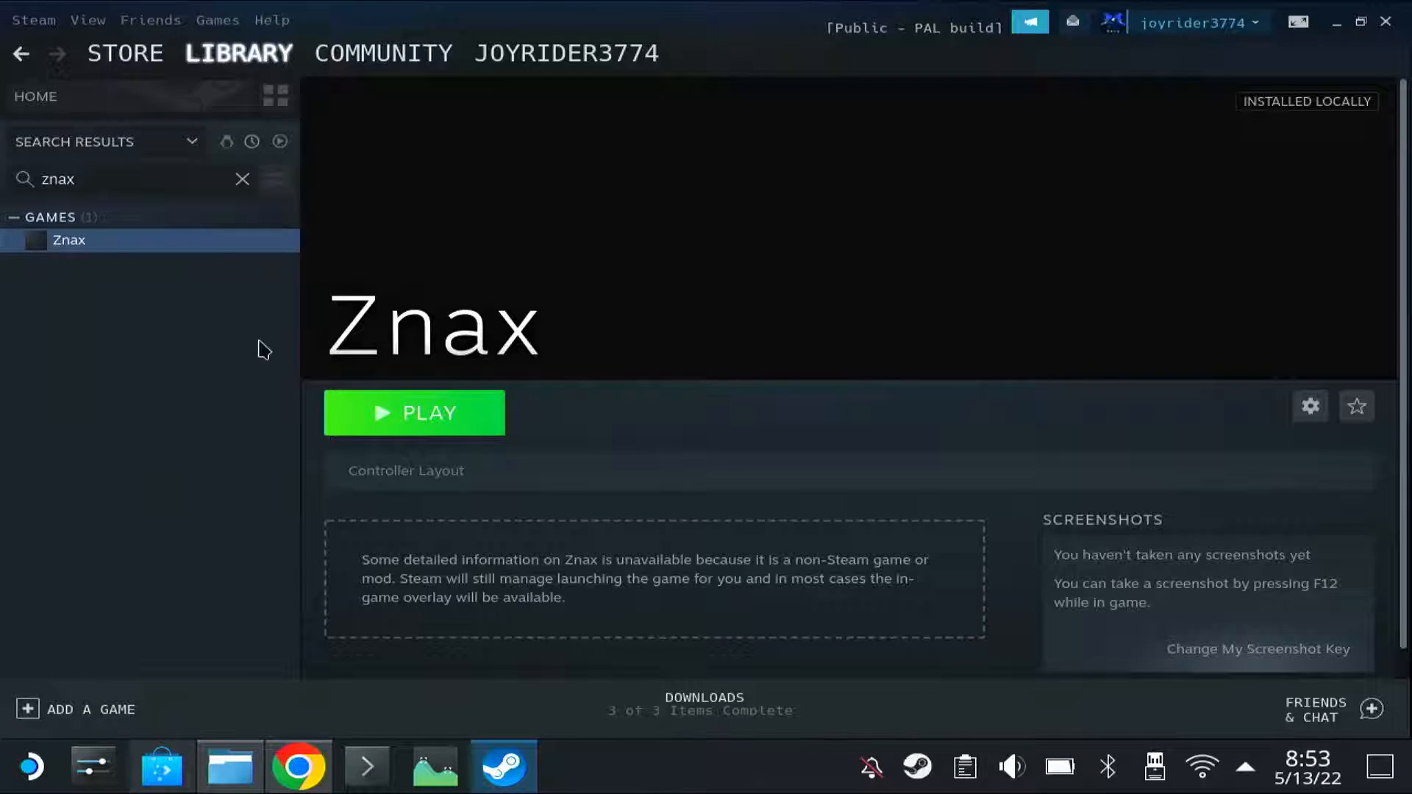
Append -l to Znax's launch options so they read -r -l, then close Properties
right_click(68, 240)
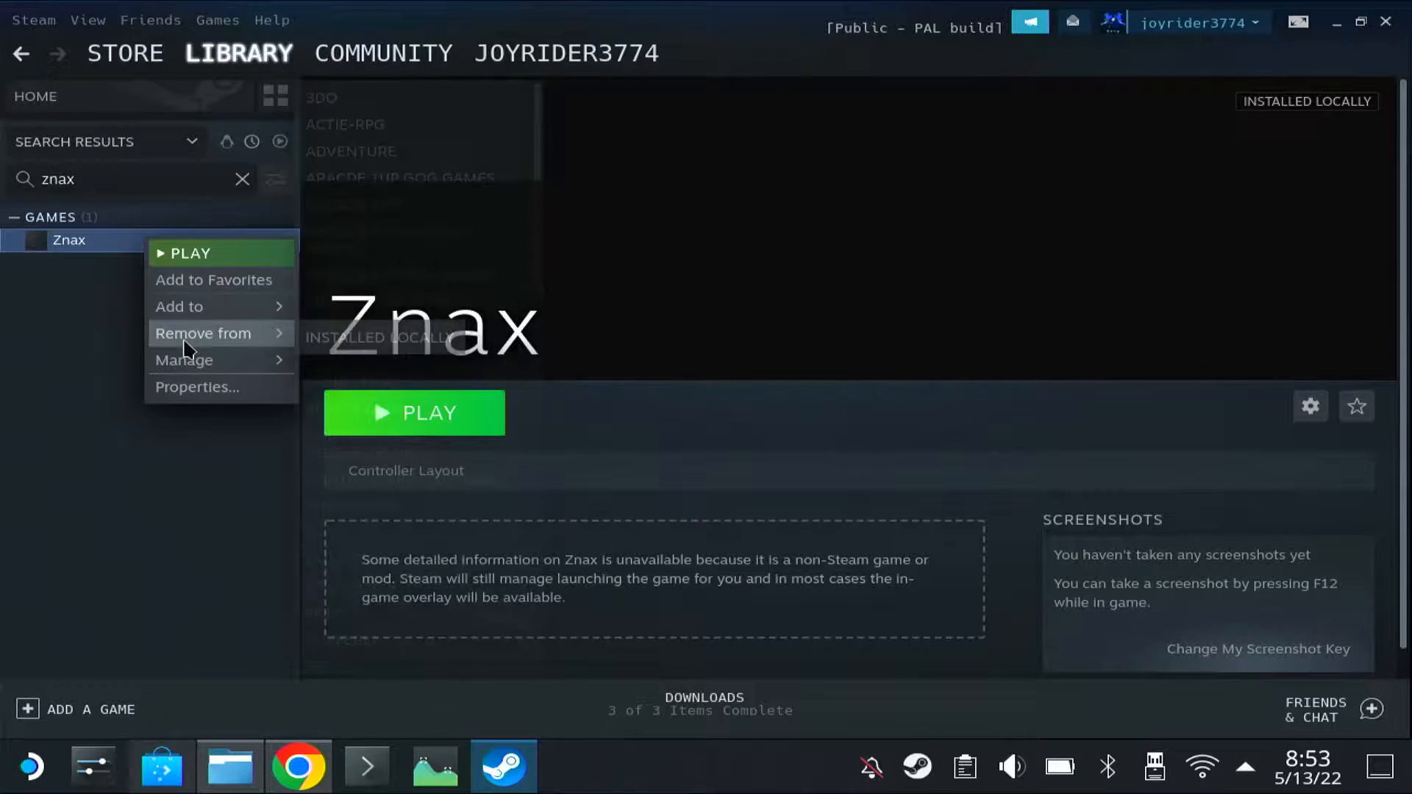
left_click(197, 386)
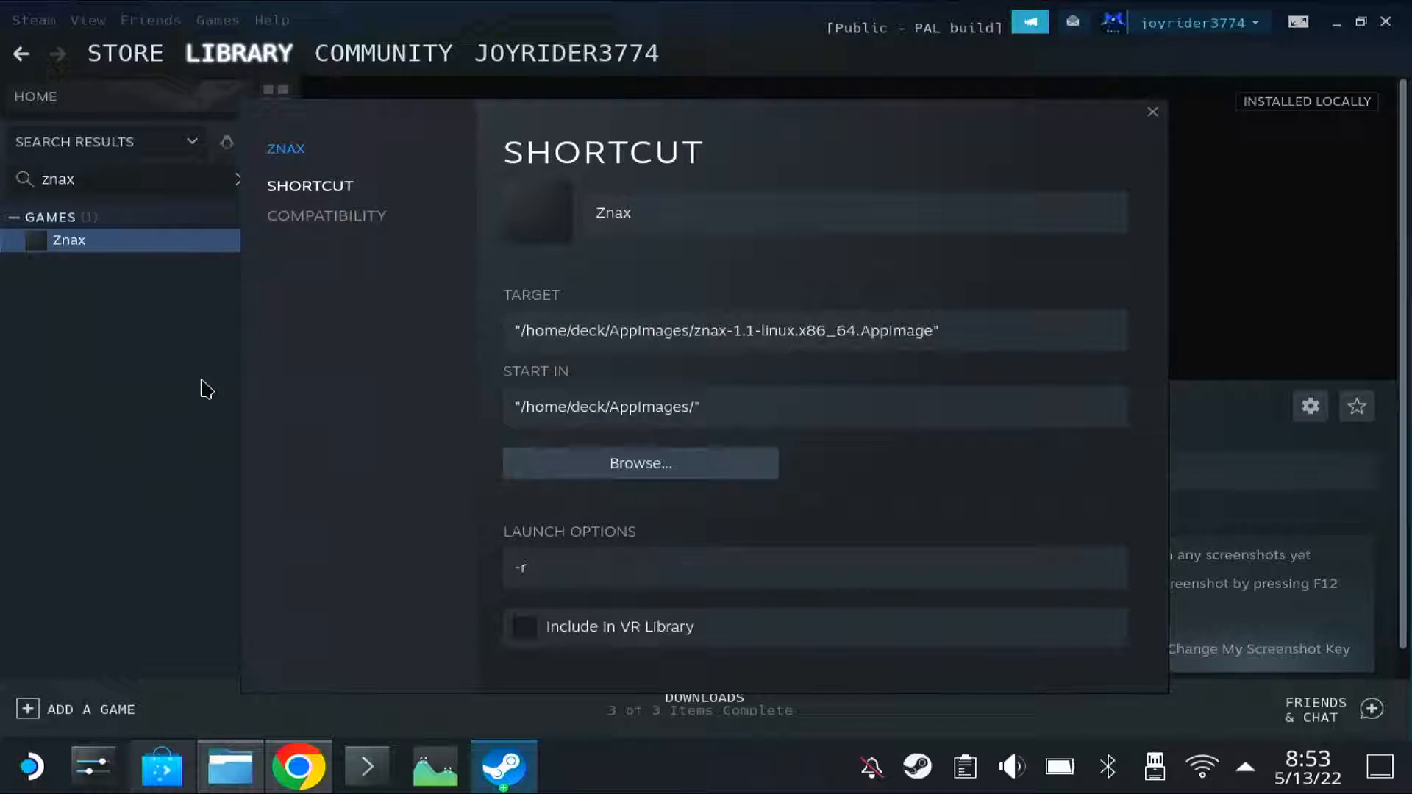
left_click(813, 567)
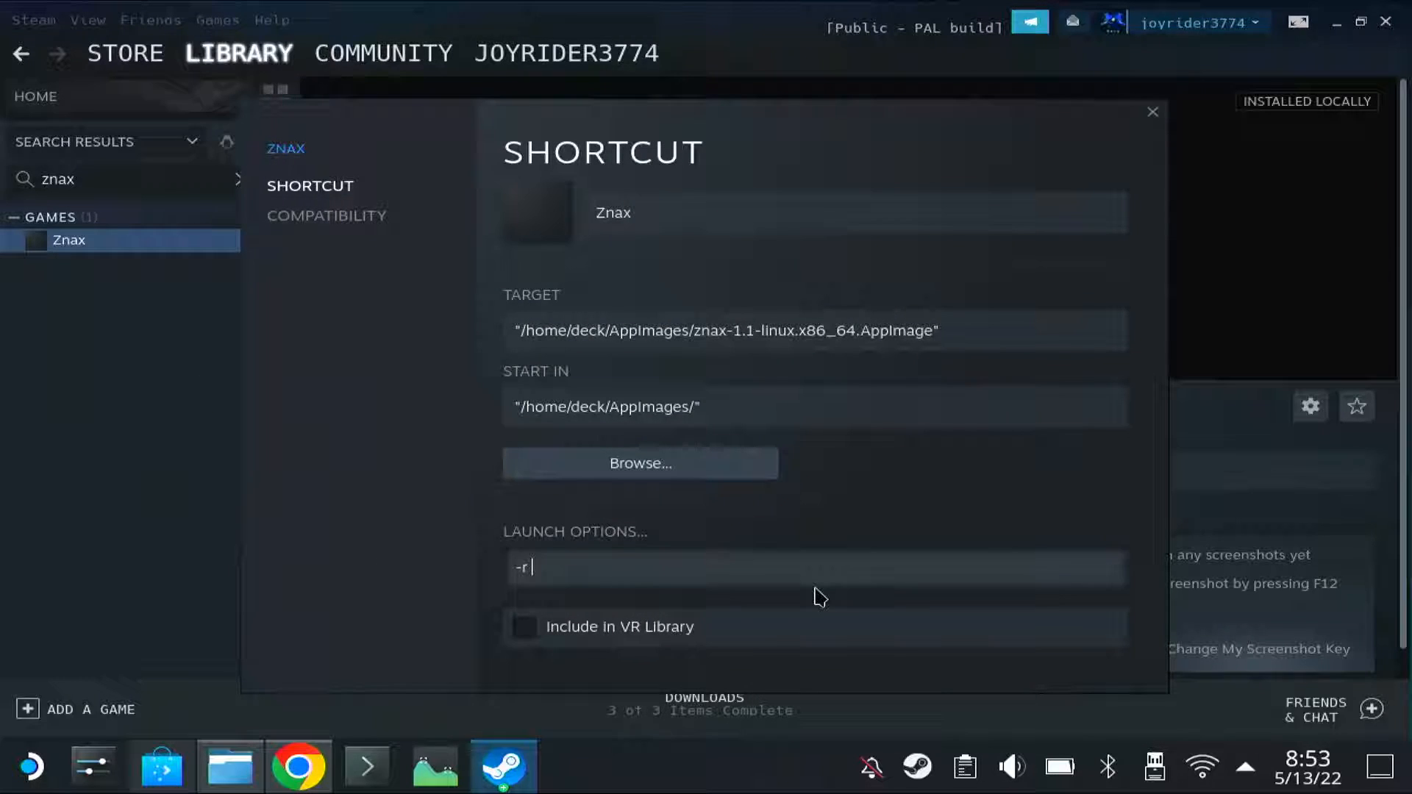
type("-f")
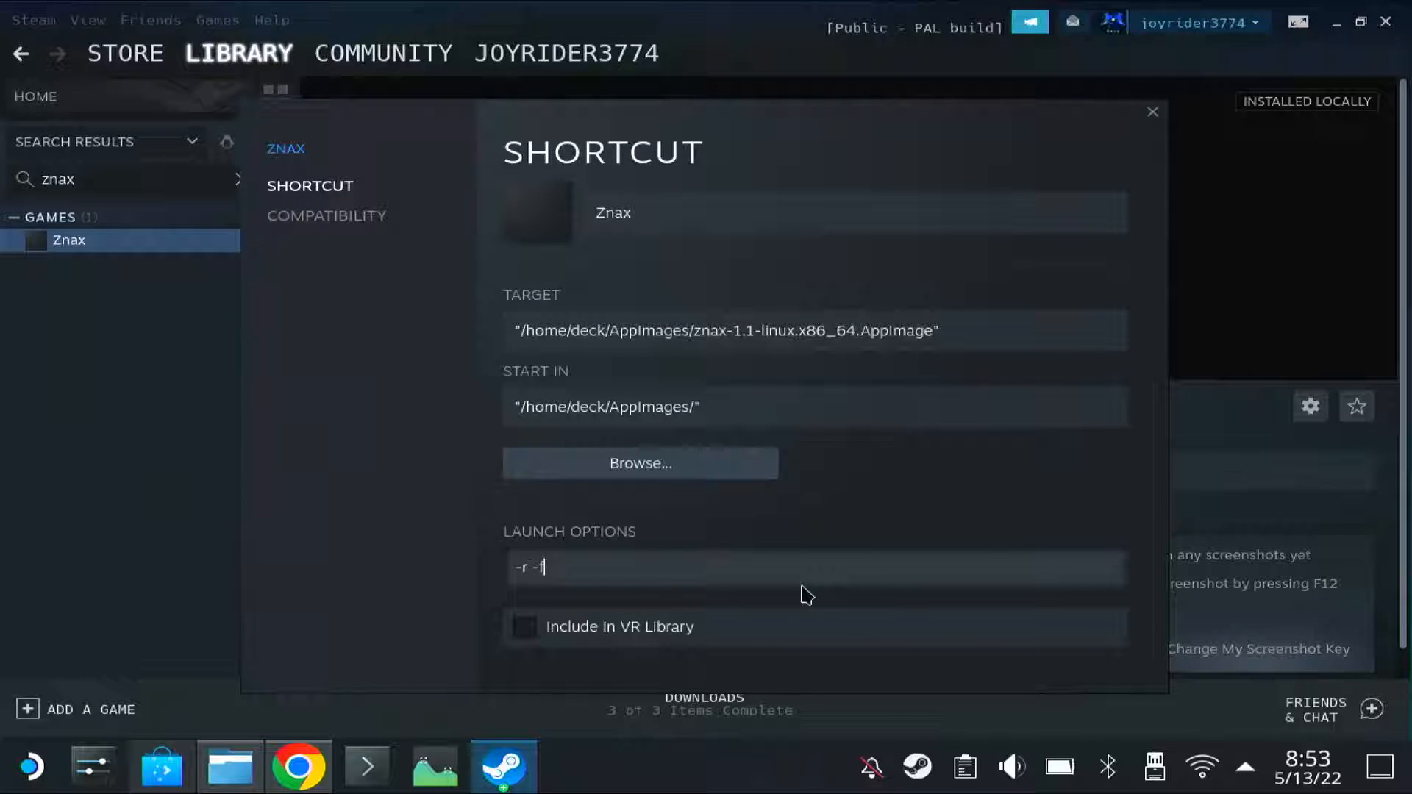
key("BackSpace")
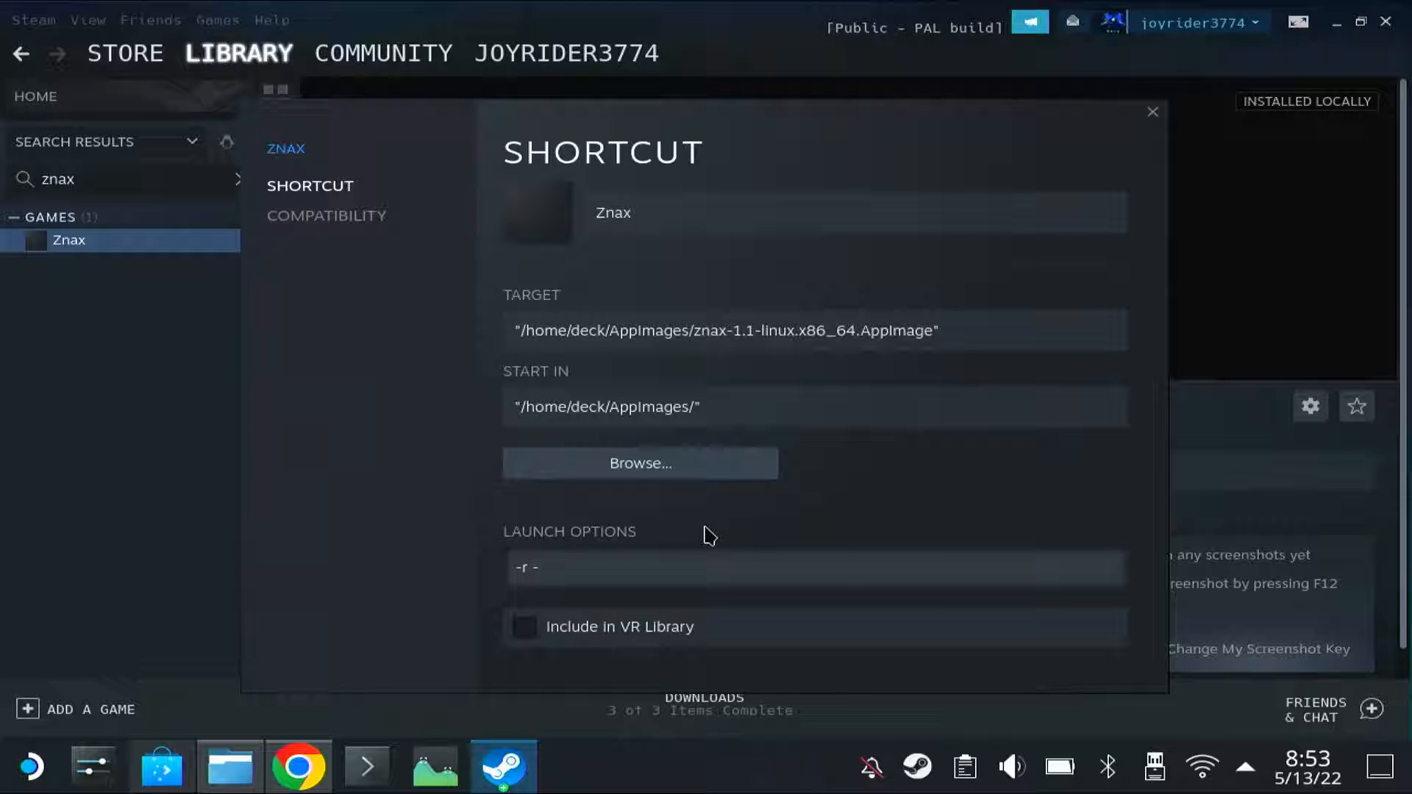
type("l")
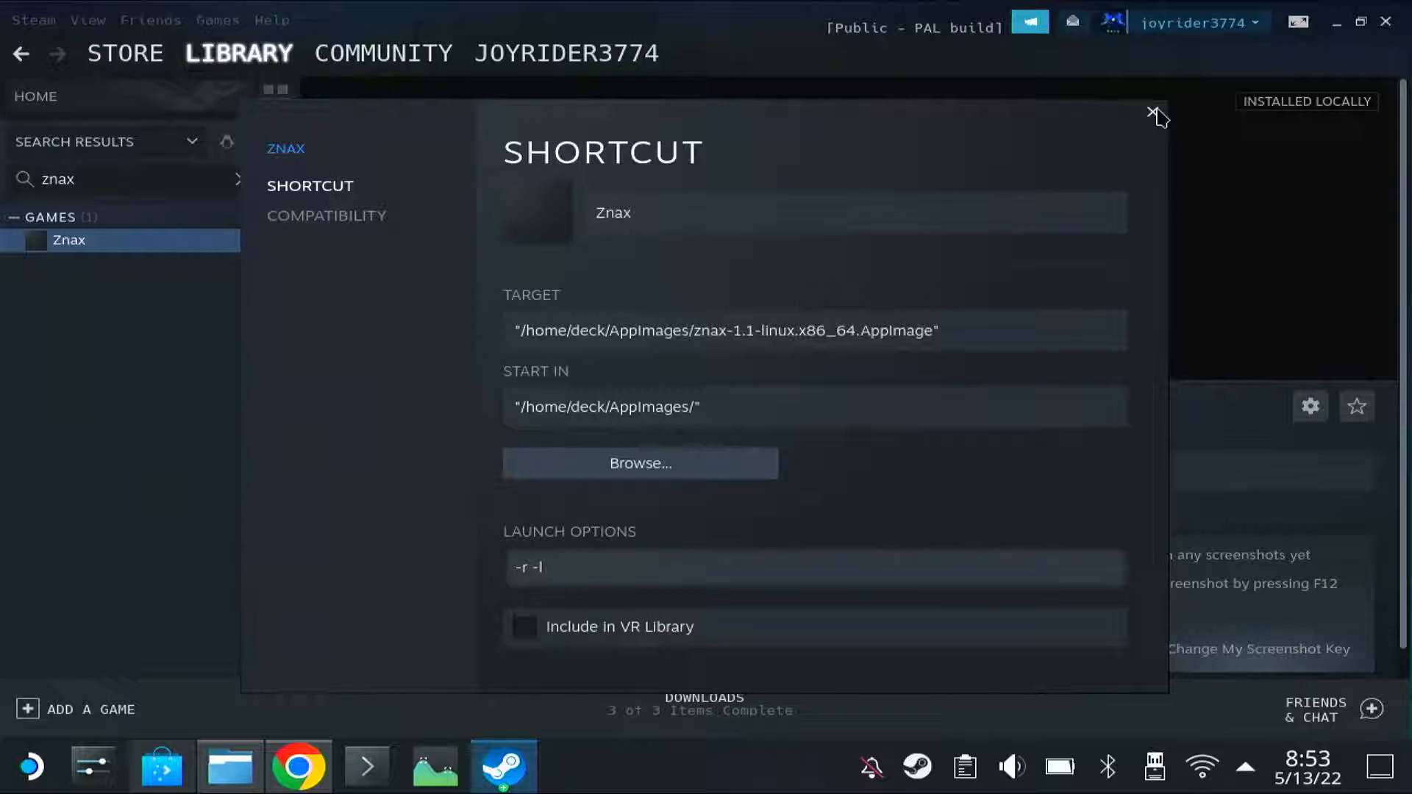
left_click(1157, 115)
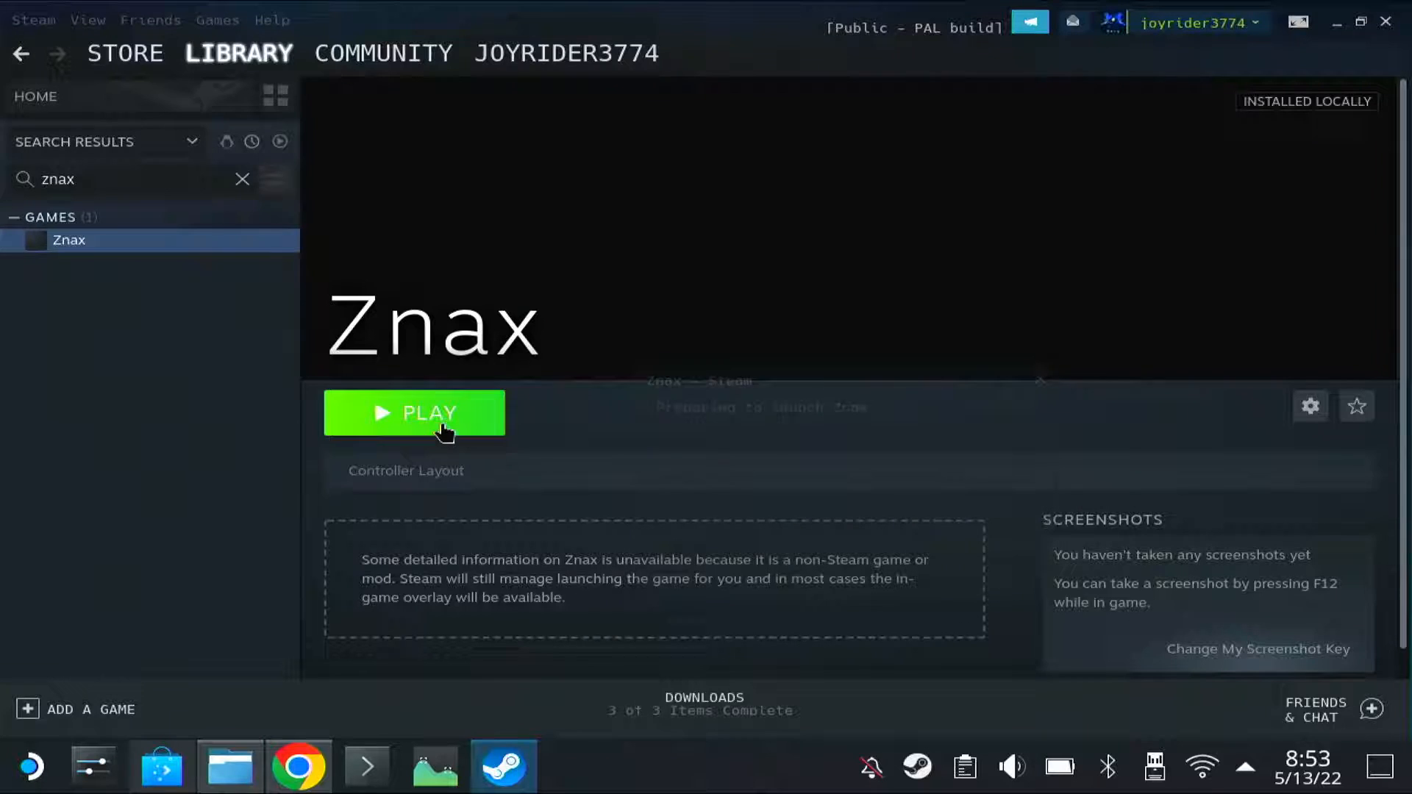
Press PLAY to launch Znax with the -r -l options
left_click(414, 413)
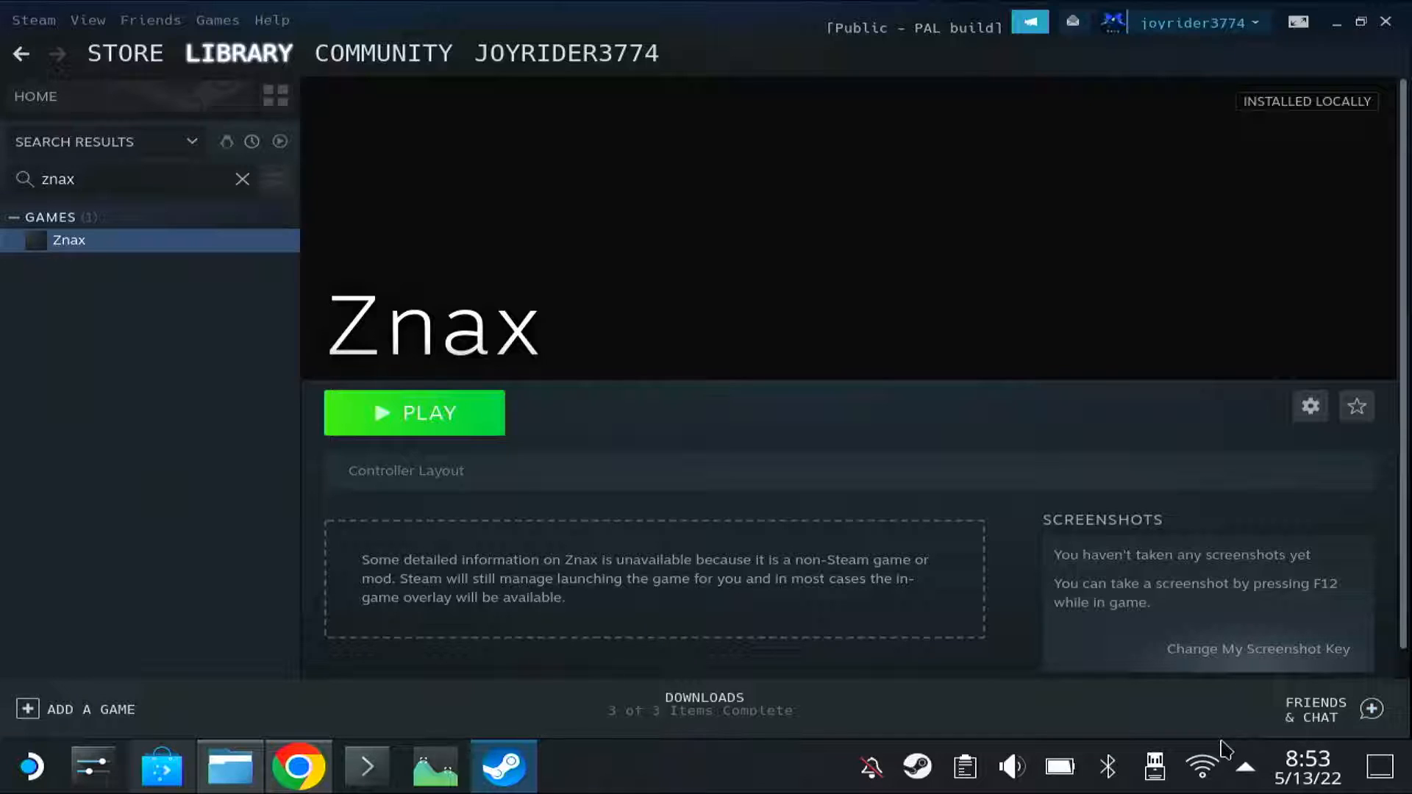
mouse_move(1206, 729)
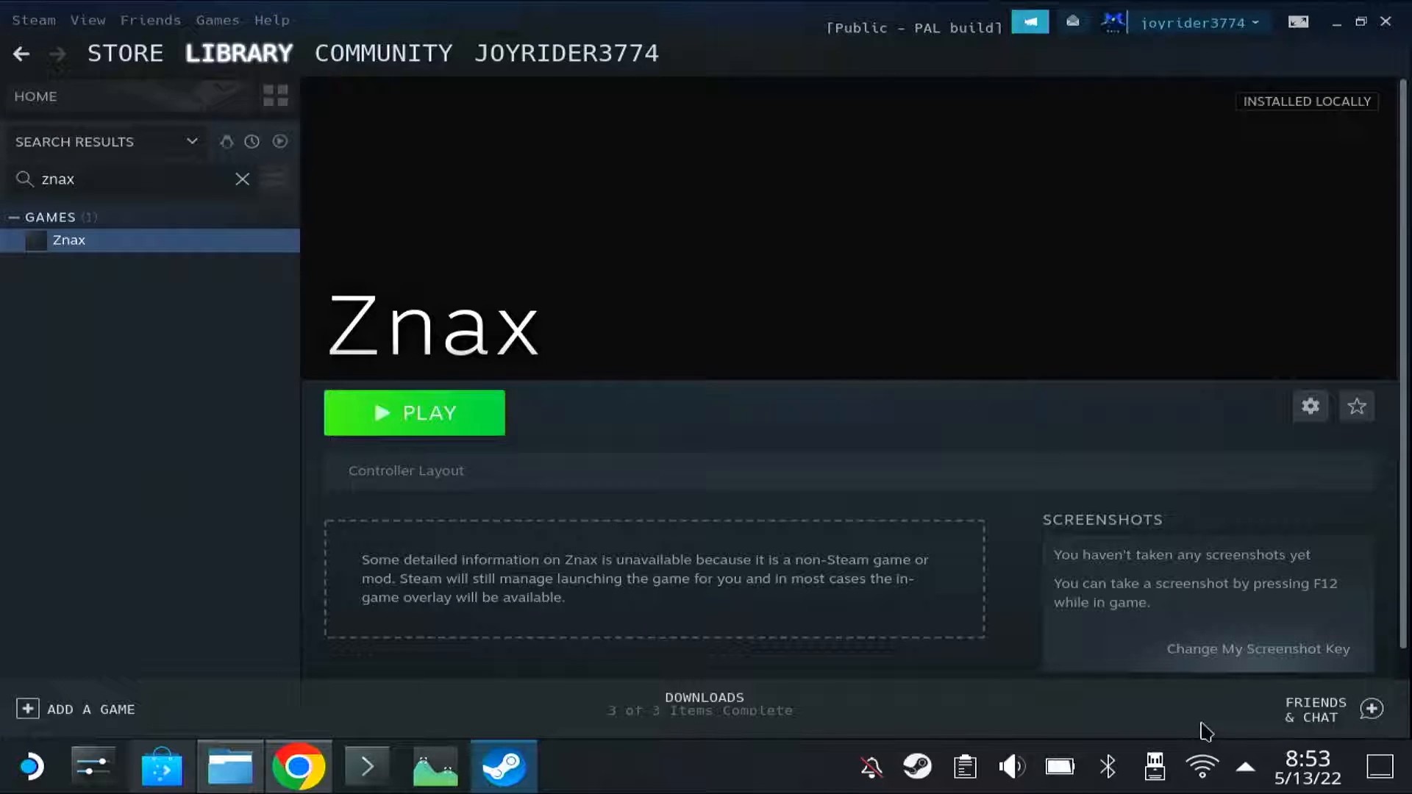
mouse_move(1195, 720)
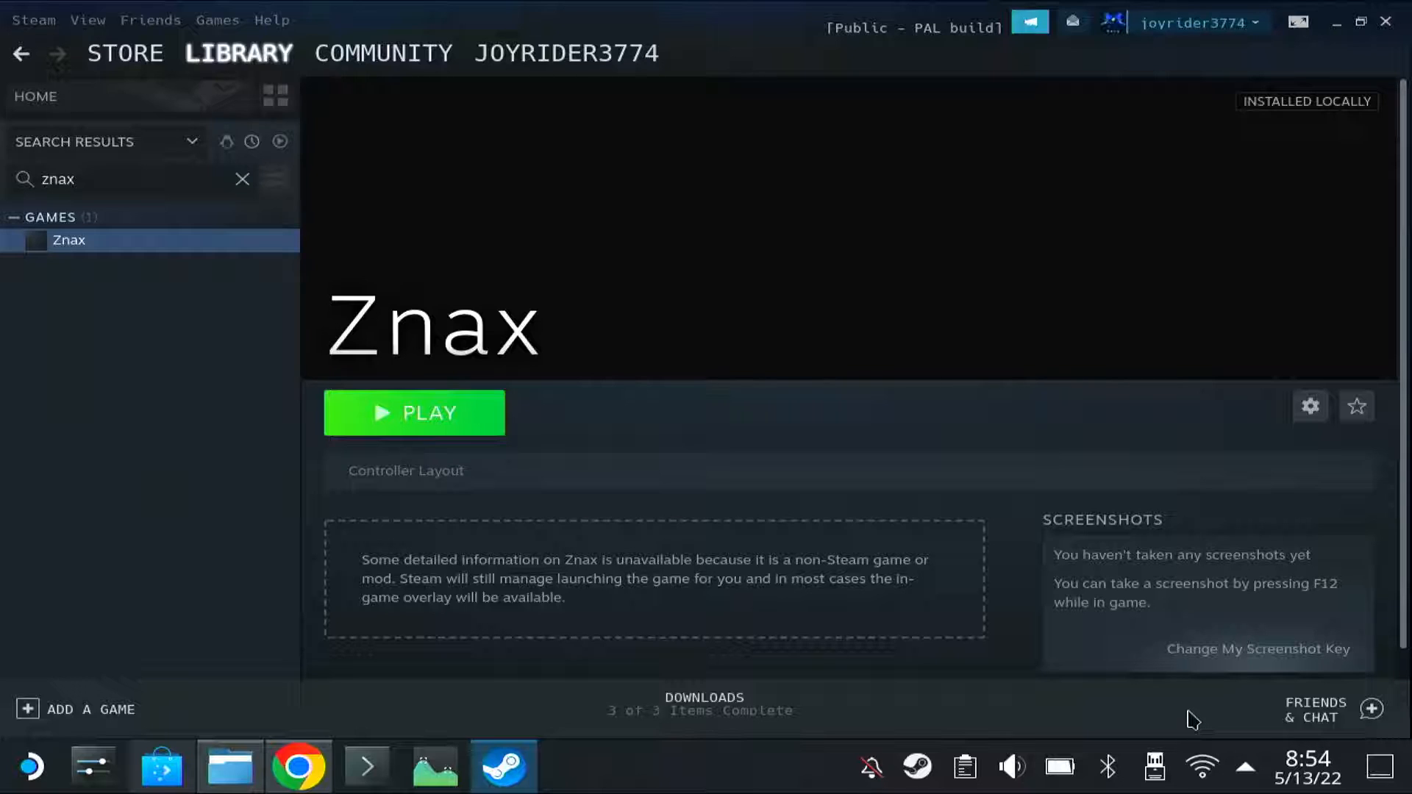